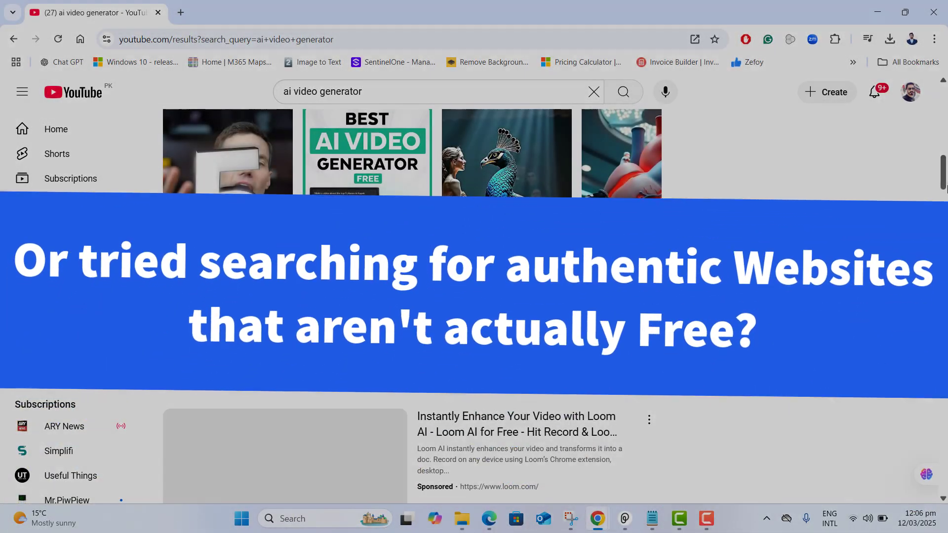
Browse the Explore feed and view the cat and turtle boxing community video
{"action": "scroll", "scroll_direction": "down", "scroll_amount": 3}
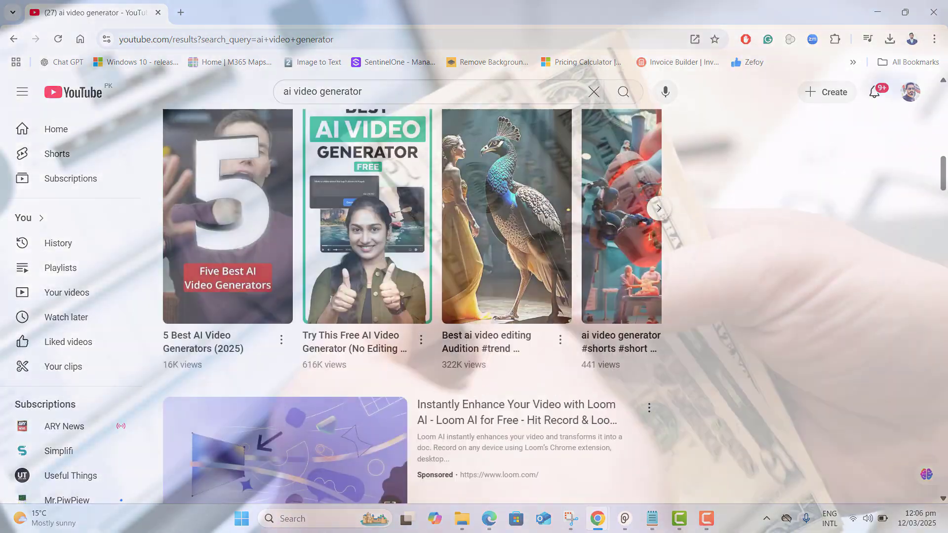
{"action": "scroll", "scroll_direction": "down", "scroll_amount": 3}
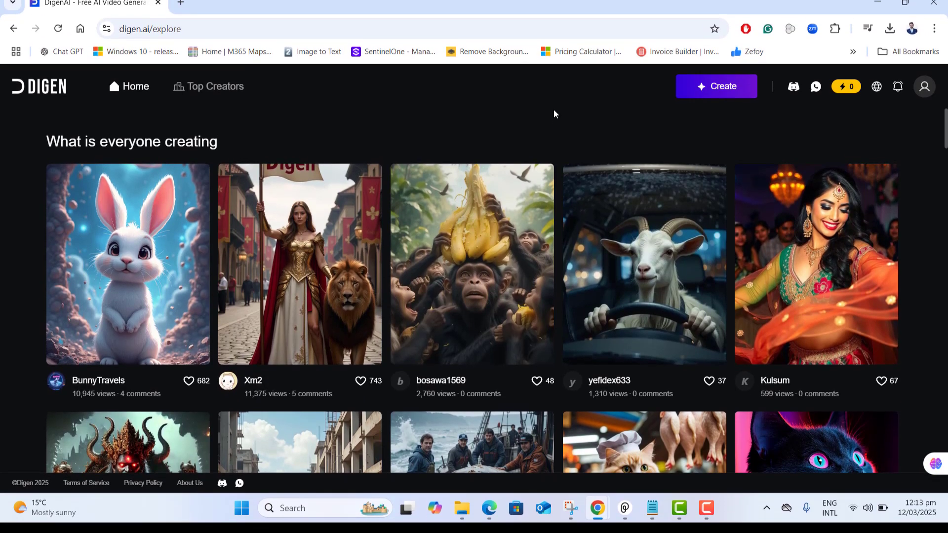
{"action": "scroll", "scroll_direction": "down", "scroll_amount": 3}
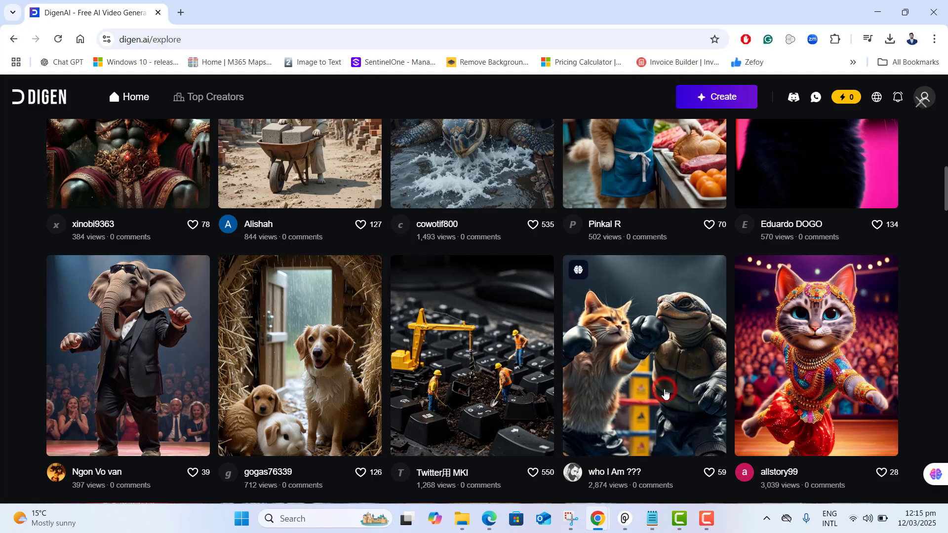
{"action": "left_click", "coordinate": [644, 355]}
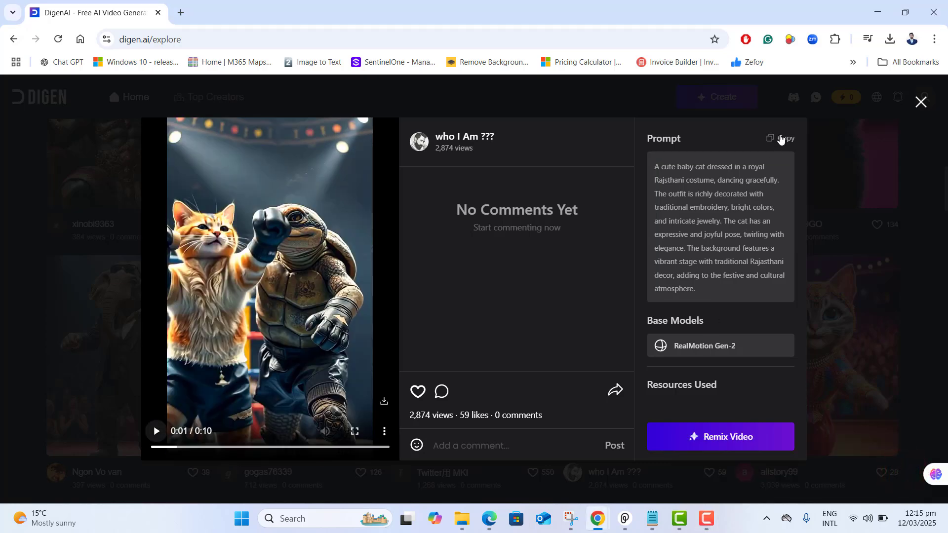
Copy the video's prompt, remix it, and start creating a new video
{"action": "left_click", "coordinate": [785, 138]}
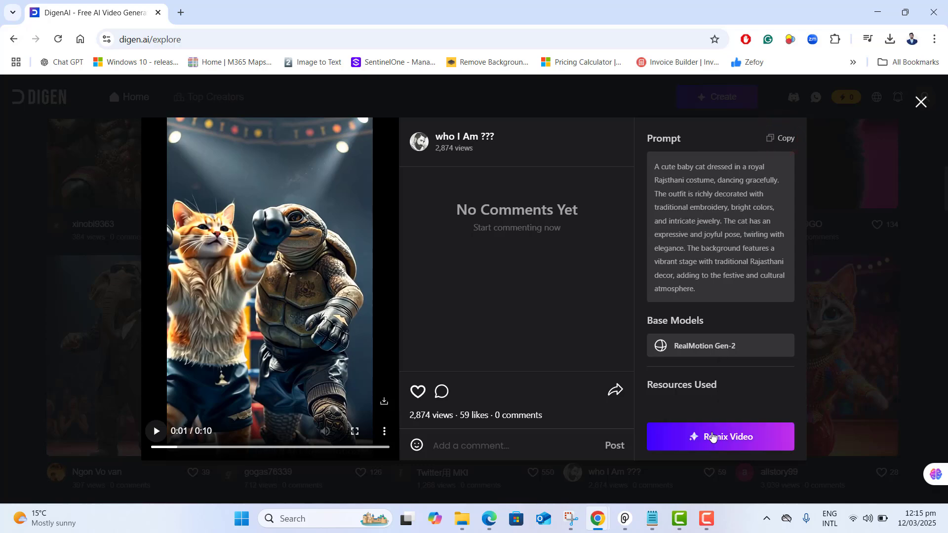
{"action": "left_click", "coordinate": [919, 101]}
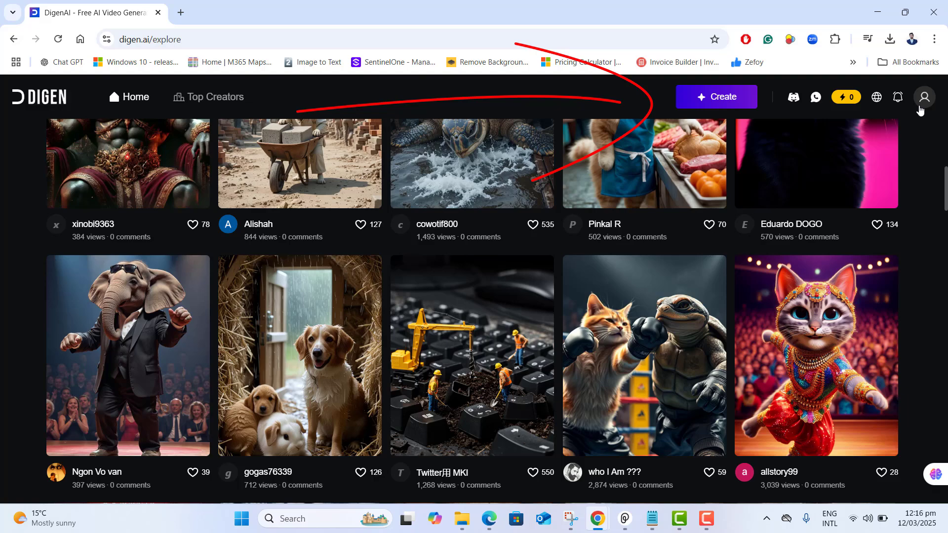
{"action": "mouse_move", "coordinate": [716, 97]}
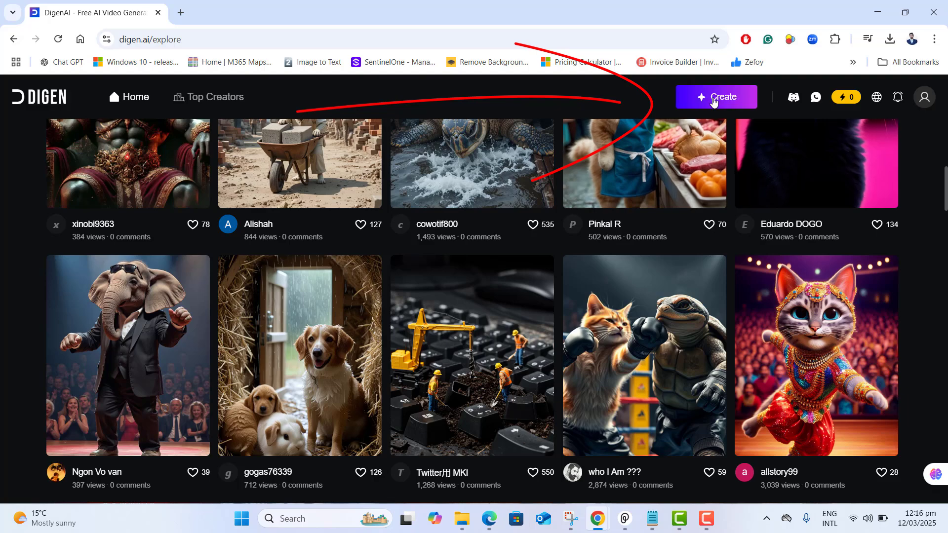
{"action": "left_click", "coordinate": [716, 97]}
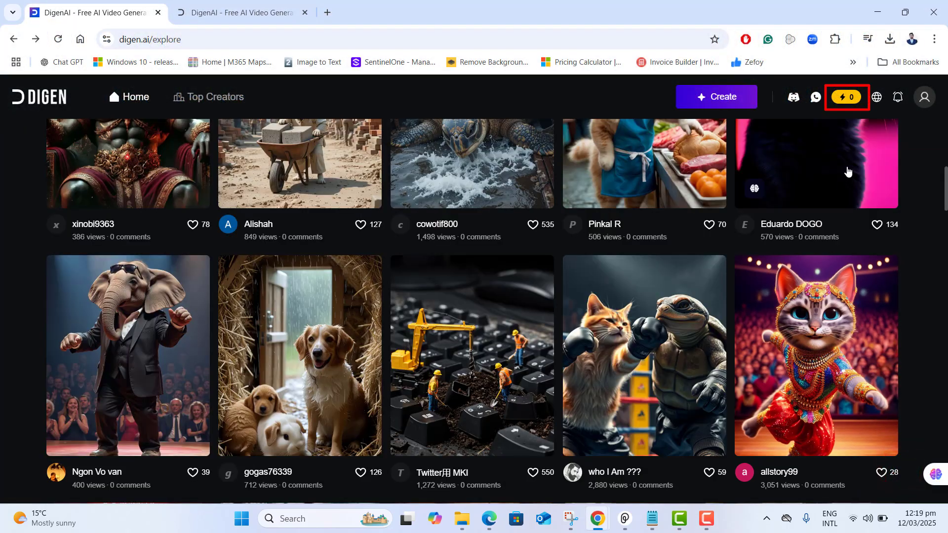
Reach the DigenAI sign-in page and start a new browser tab for a temp mail search
{"action": "left_click", "coordinate": [846, 97]}
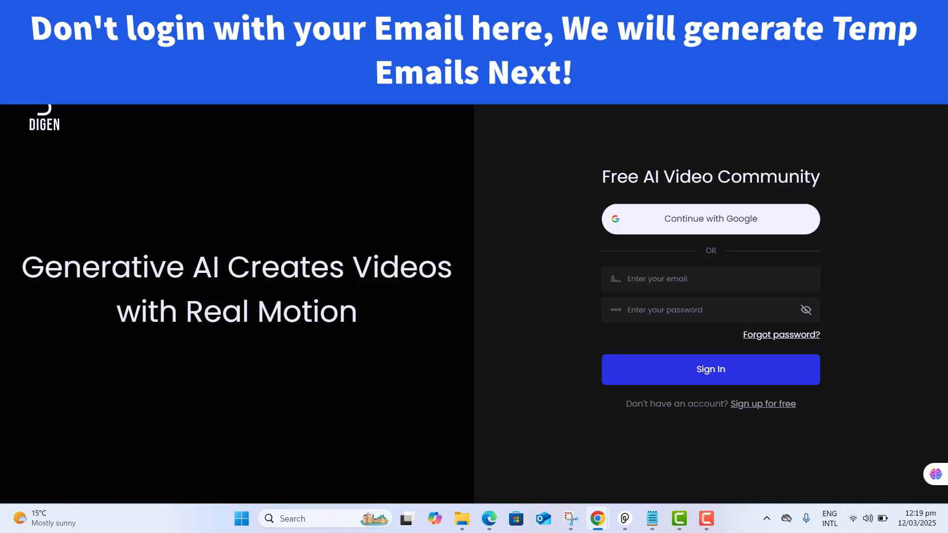
{"action": "mouse_move", "coordinate": [710, 219]}
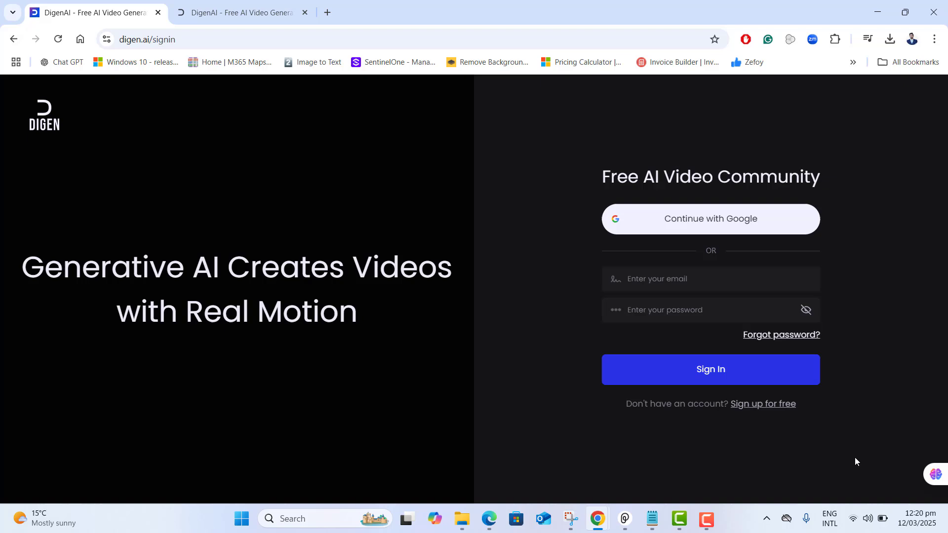
{"action": "left_click", "coordinate": [327, 12]}
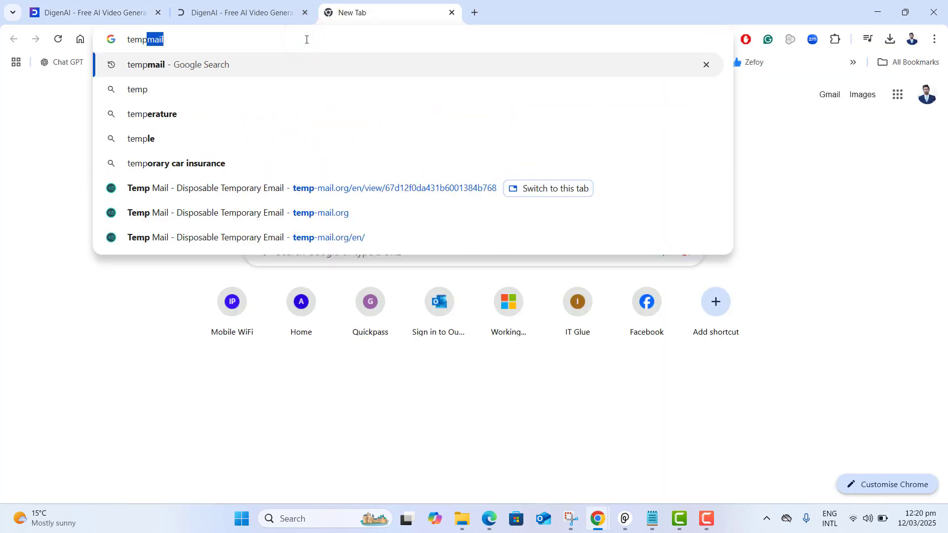
Search for temp mail, go to temp-mail.org and delete the old temporary address
{"action": "key", "text": "Return"}
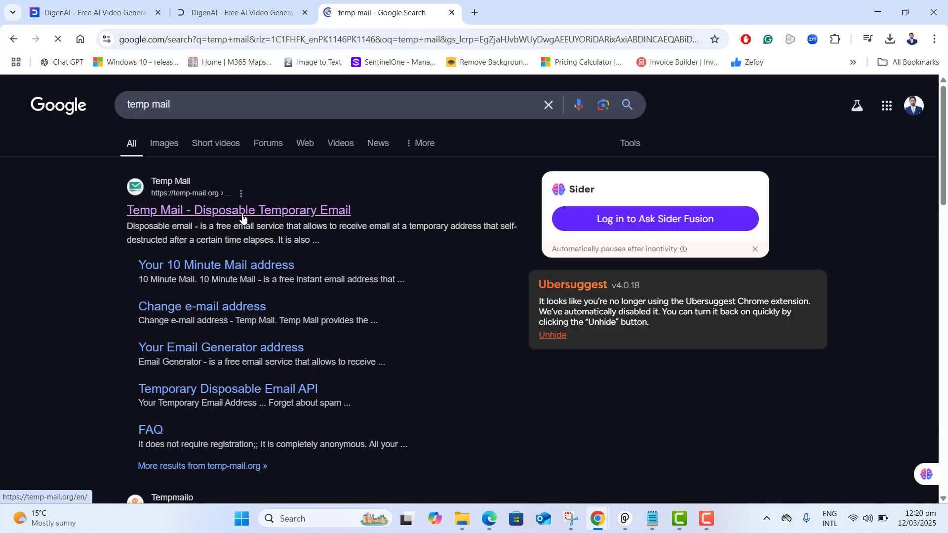
{"action": "left_click", "coordinate": [238, 209]}
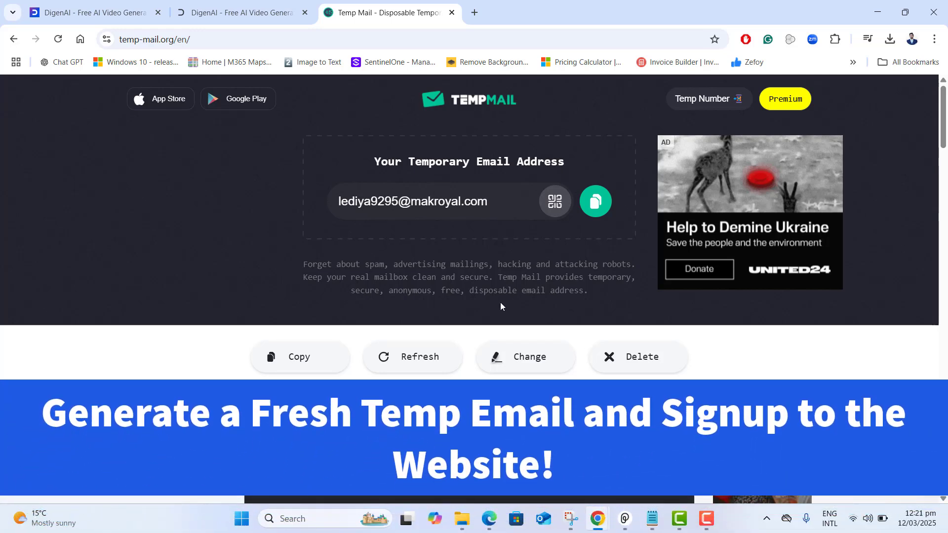
{"action": "mouse_move", "coordinate": [638, 356]}
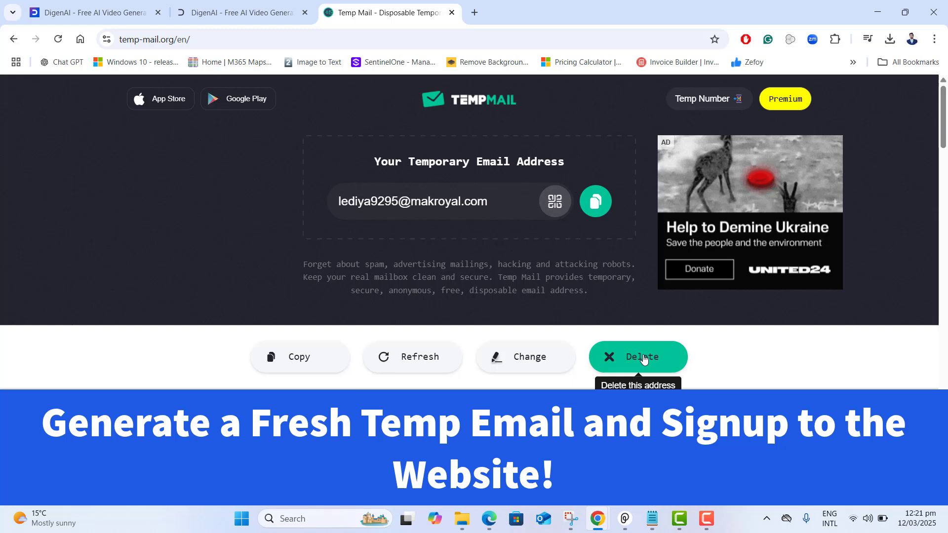
{"action": "left_click", "coordinate": [638, 357]}
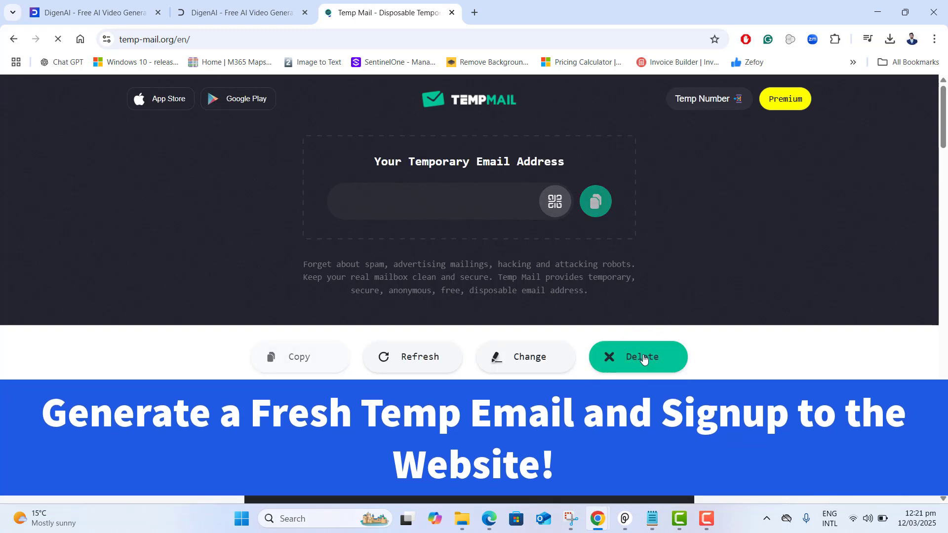
{"action": "left_click", "coordinate": [637, 357]}
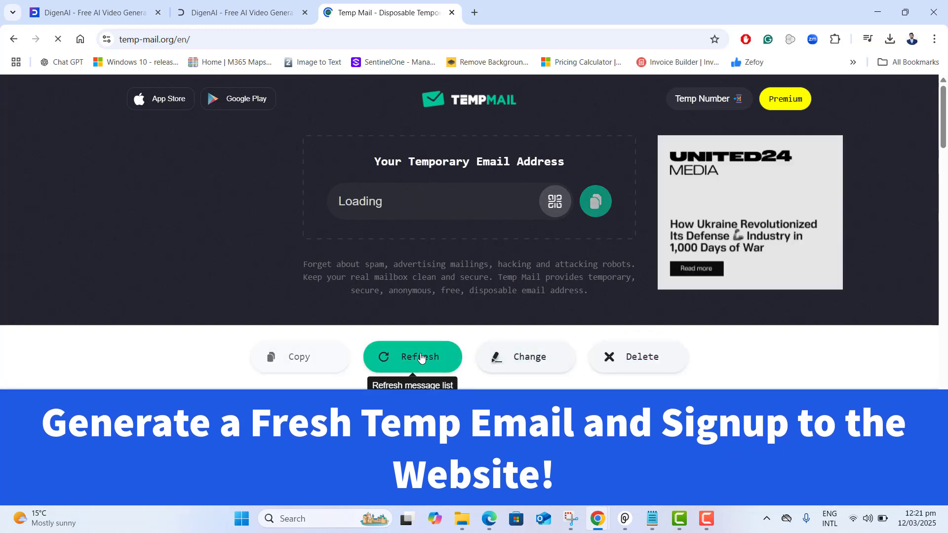
Refresh until a new disposable address loads, copy it and return to the DigenAI tab
{"action": "left_click", "coordinate": [412, 356]}
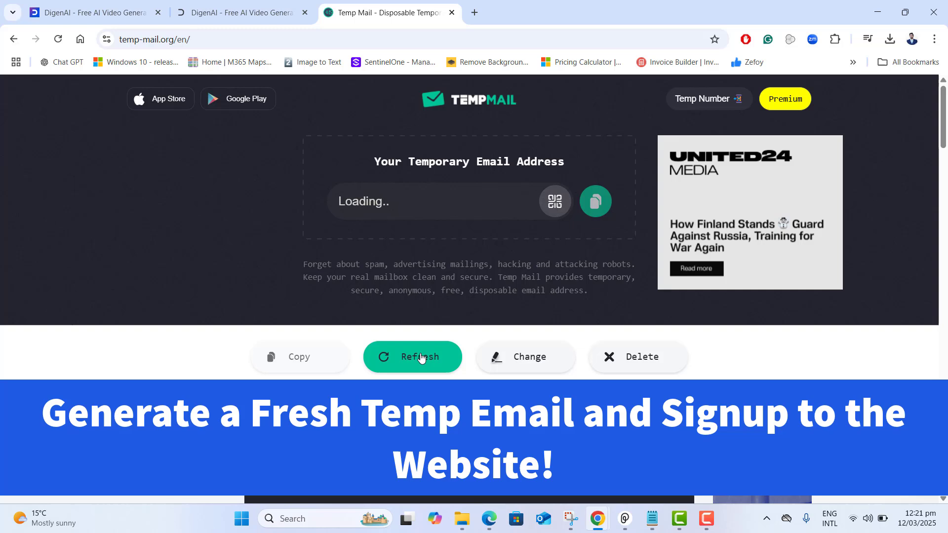
{"action": "left_click", "coordinate": [413, 356]}
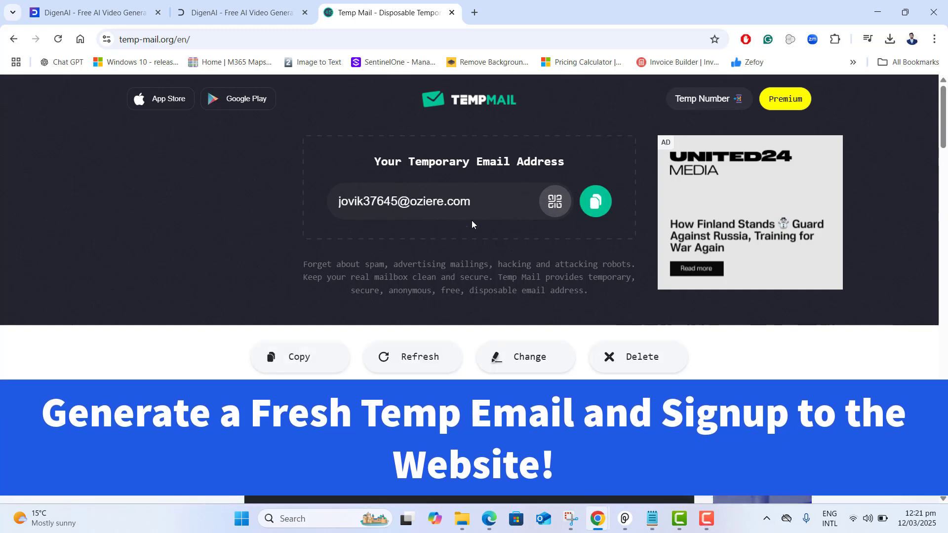
{"action": "left_click", "coordinate": [594, 200]}
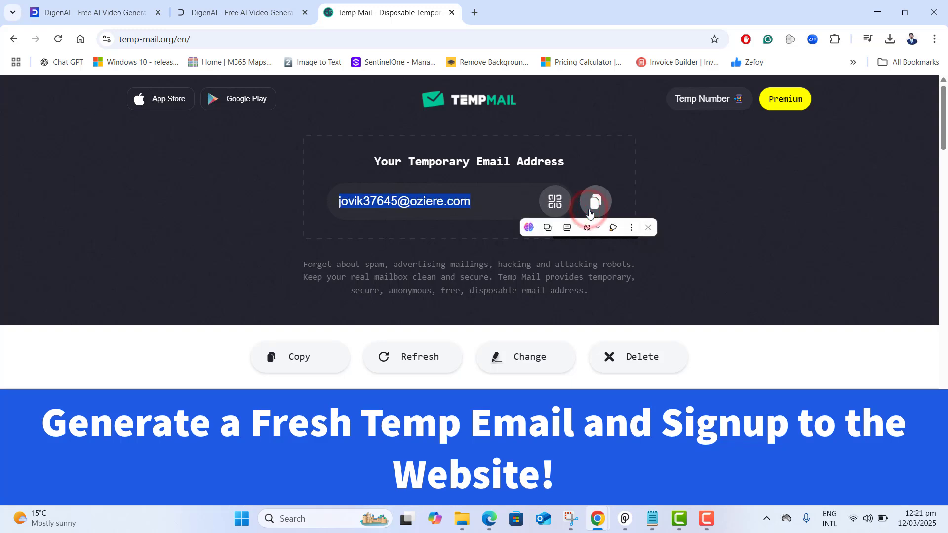
{"action": "left_click", "coordinate": [242, 12]}
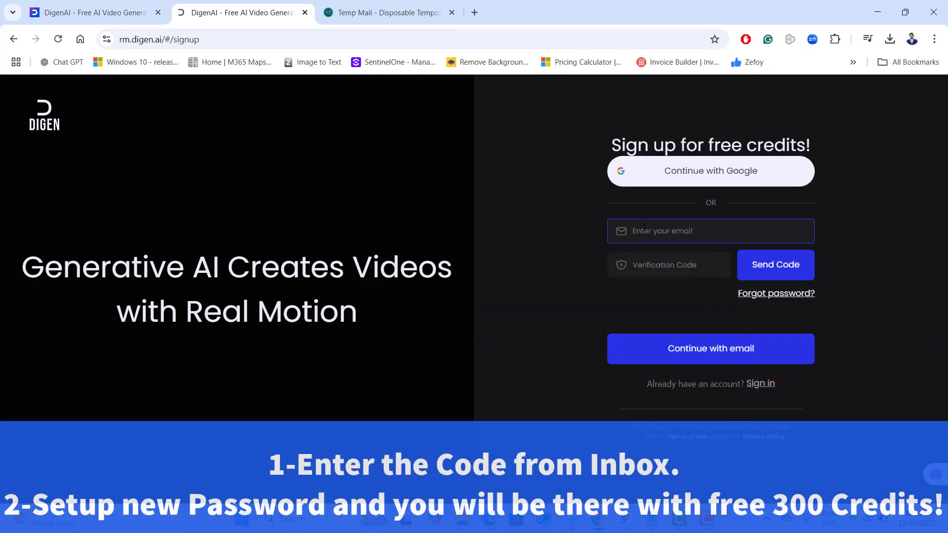
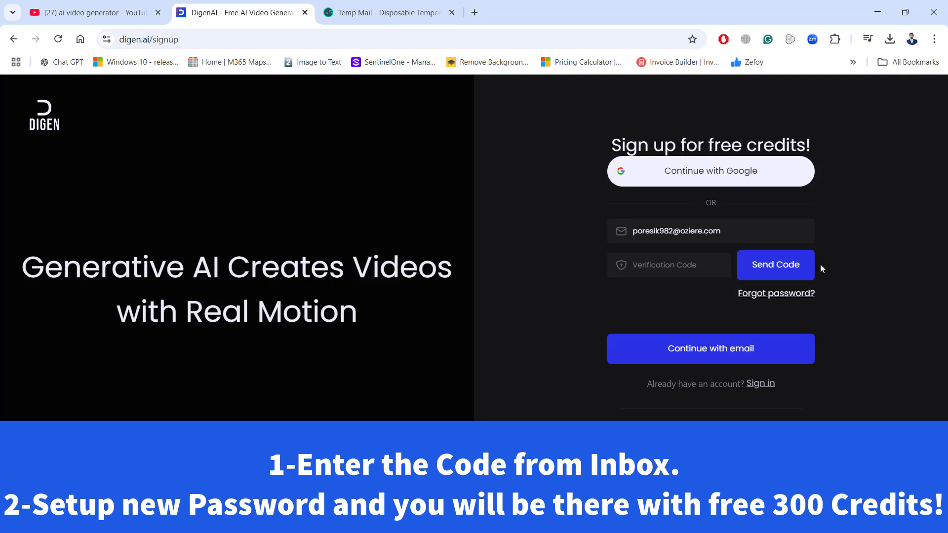
{"action": "left_click", "coordinate": [387, 12]}
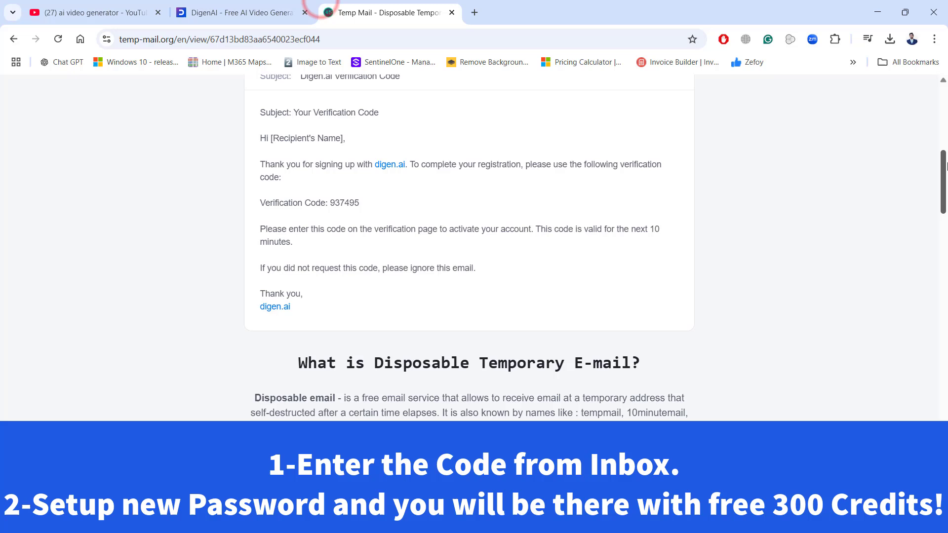
{"action": "scroll", "scroll_direction": "down", "scroll_amount": 3}
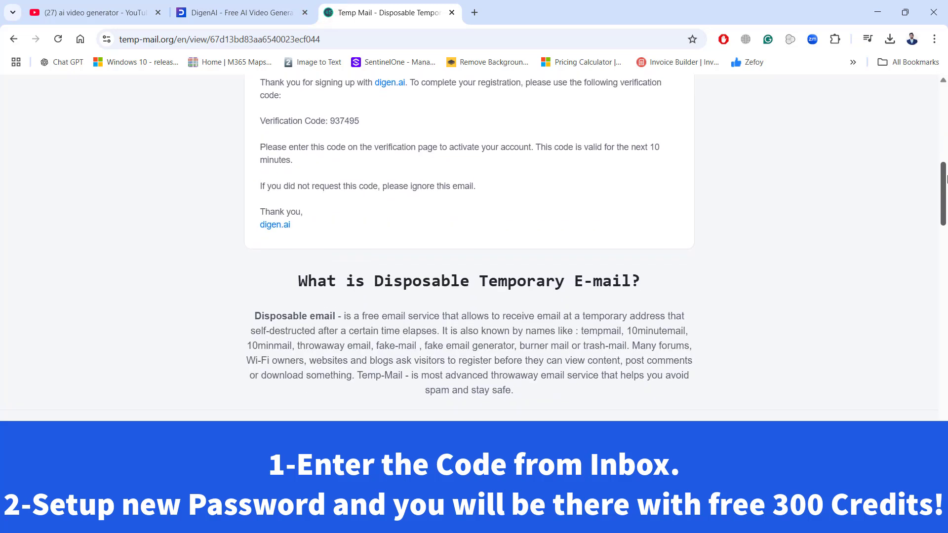
{"action": "mouse_move", "coordinate": [364, 119]}
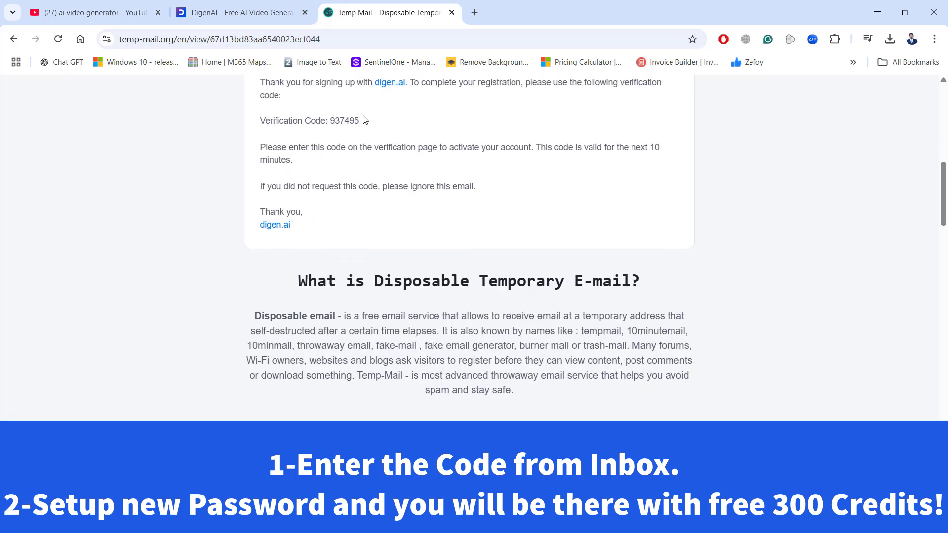
{"action": "double_click", "coordinate": [345, 121]}
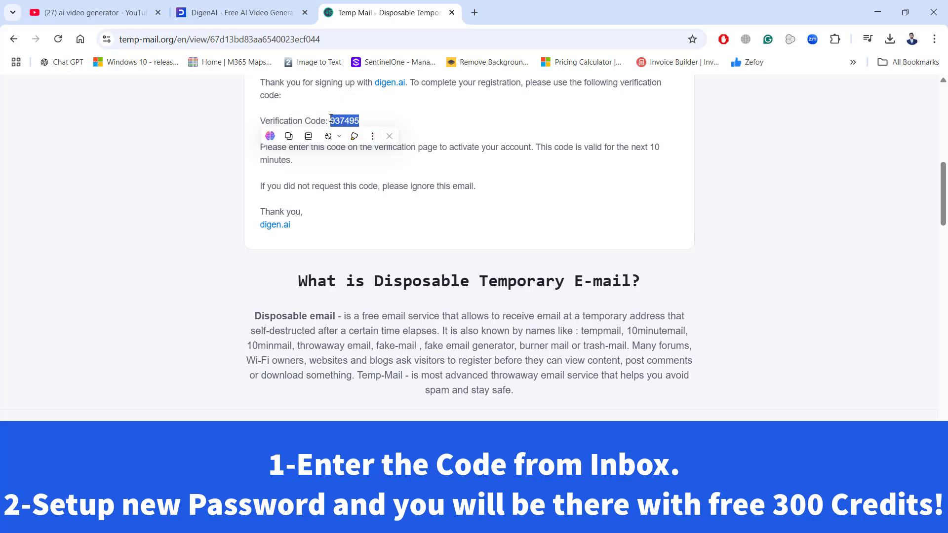
{"action": "left_click", "coordinate": [239, 11]}
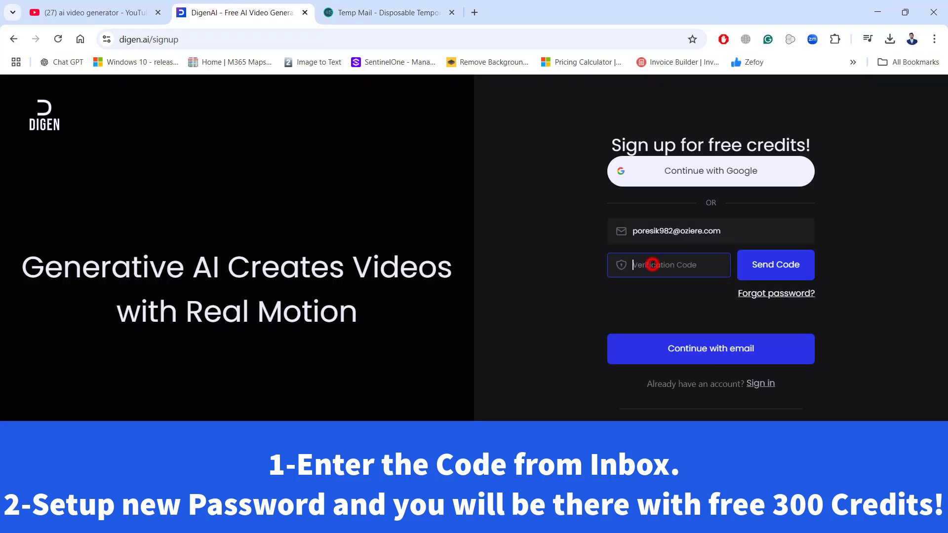
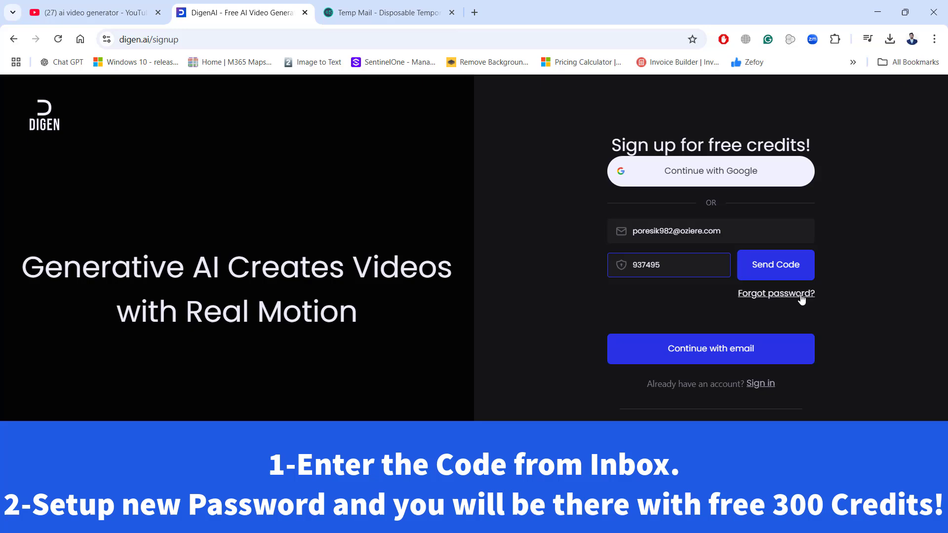
{"action": "mouse_move", "coordinate": [751, 359]}
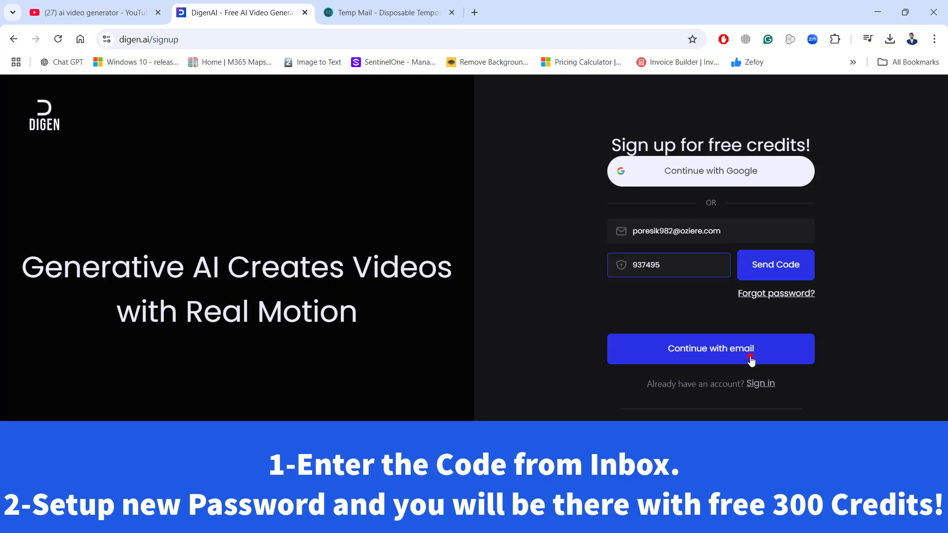
{"action": "left_click", "coordinate": [710, 349]}
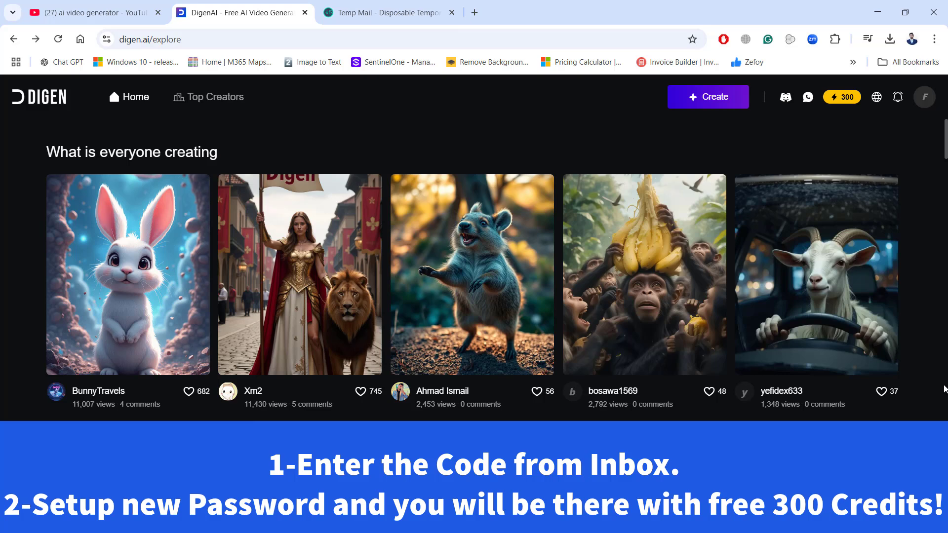
{"action": "left_click", "coordinate": [842, 96]}
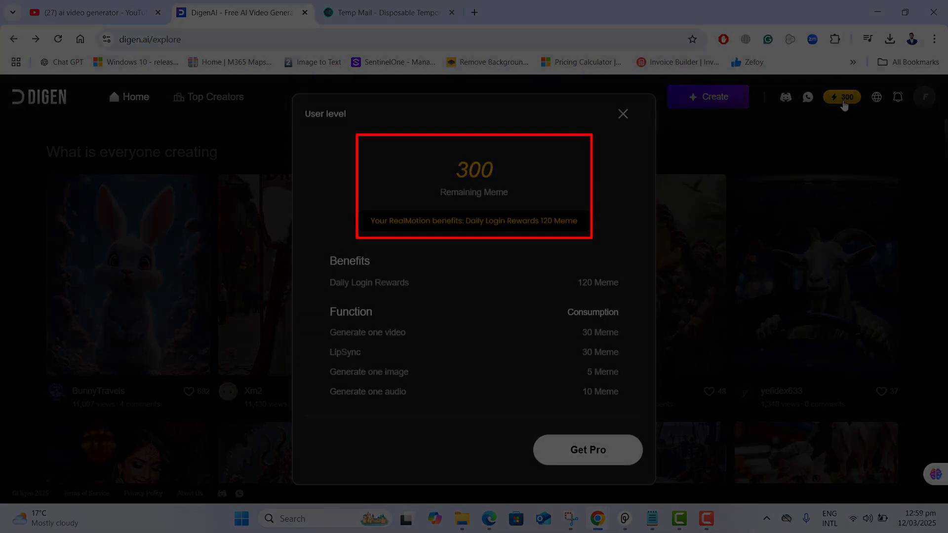
{"action": "left_click", "coordinate": [622, 114]}
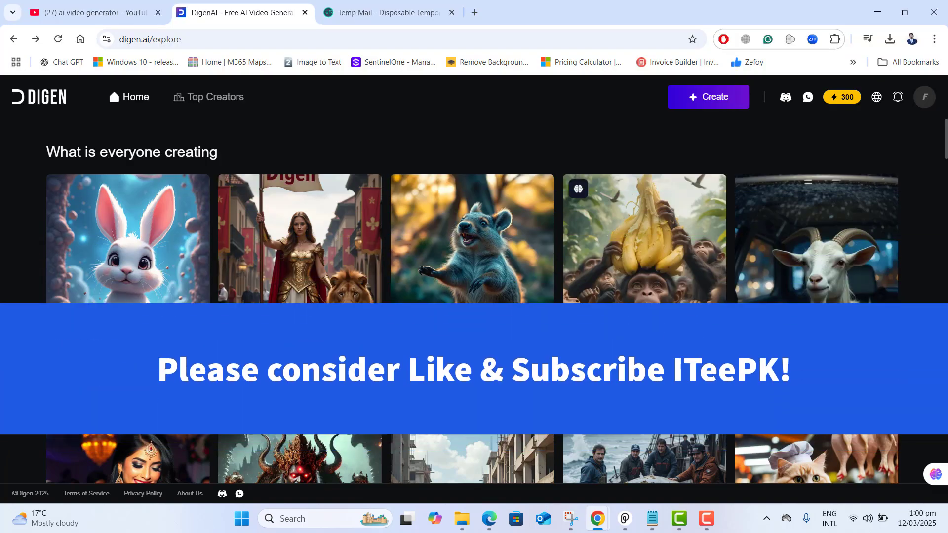
{"action": "scroll", "scroll_direction": "down", "scroll_amount": 3}
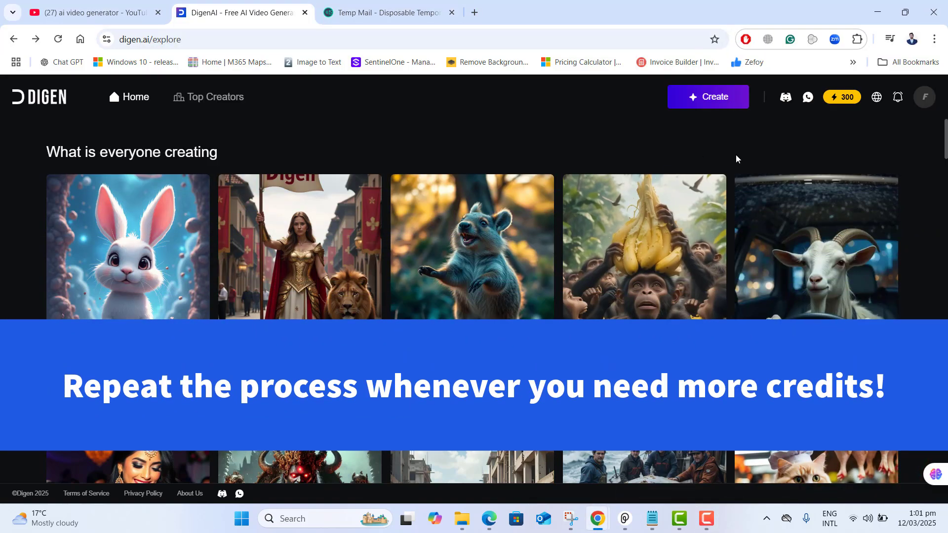
{"action": "scroll", "scroll_direction": "down", "scroll_amount": 3}
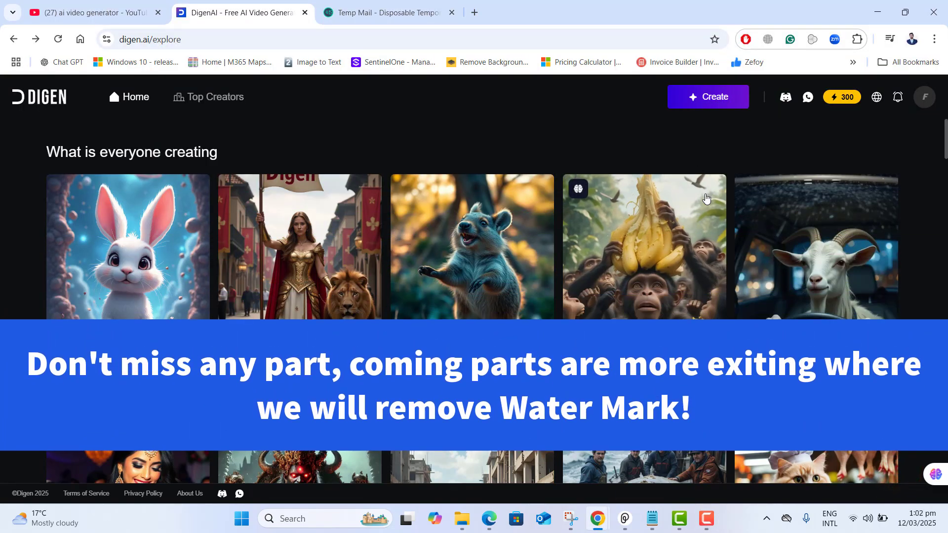
{"action": "mouse_move", "coordinate": [590, 141]}
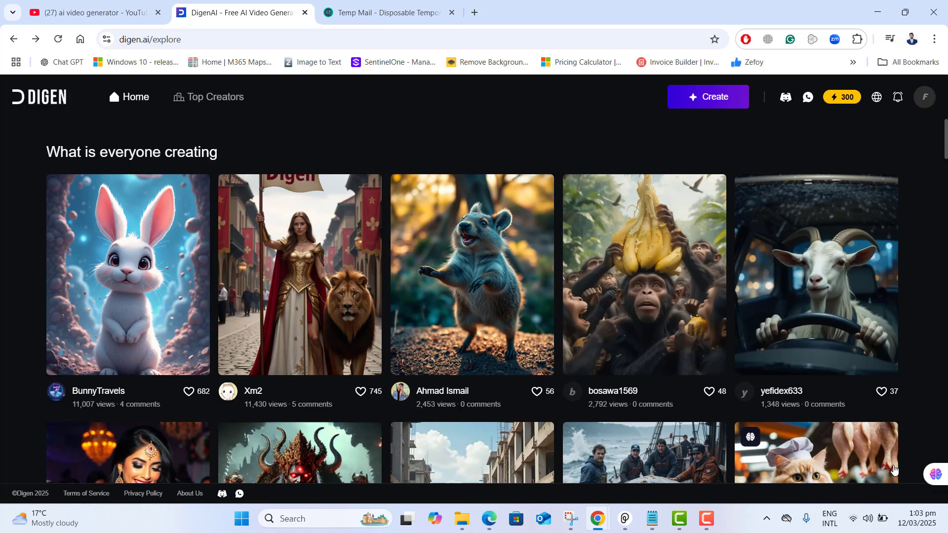
{"action": "mouse_move", "coordinate": [911, 144]}
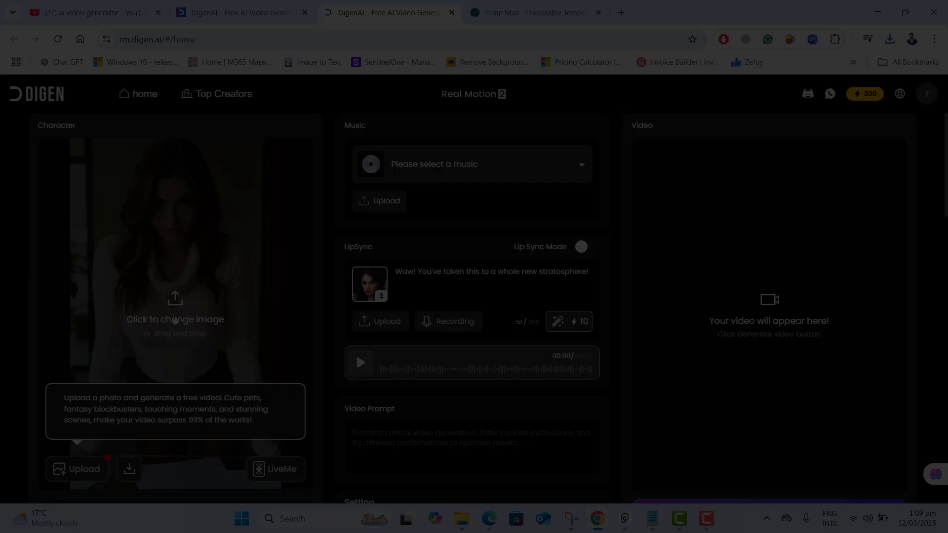
Upload the second cat image from Desktop > New folder as the Real Motion character
{"action": "left_click", "coordinate": [175, 302]}
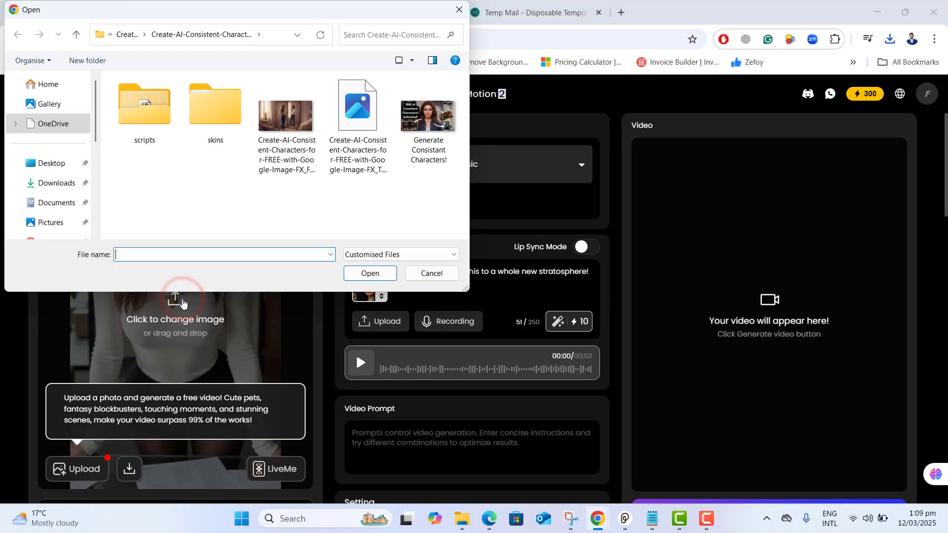
{"action": "mouse_move", "coordinate": [74, 162]}
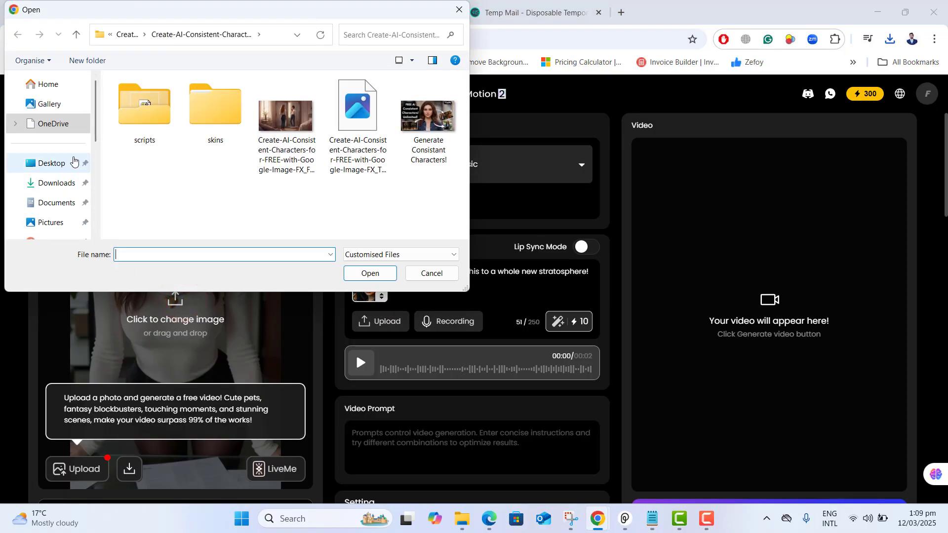
{"action": "left_click", "coordinate": [52, 163]}
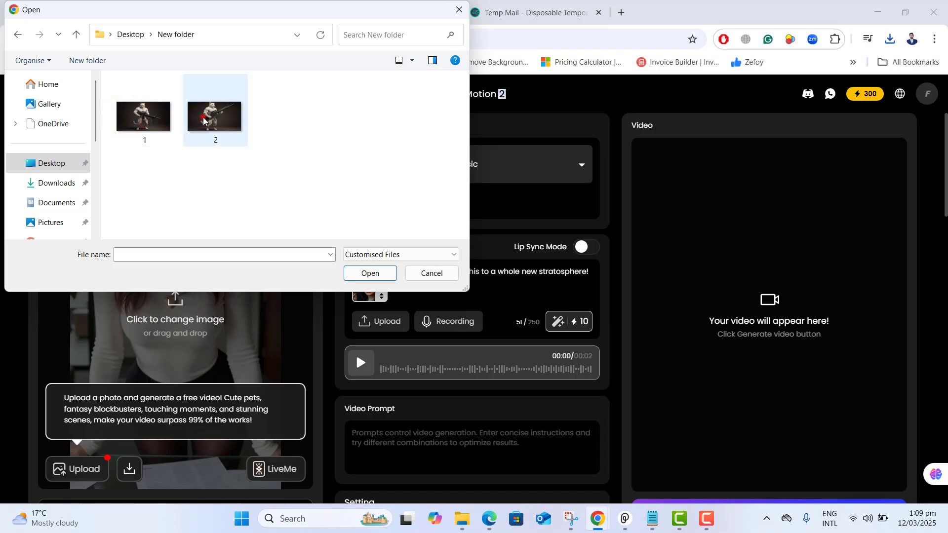
{"action": "left_click", "coordinate": [369, 273]}
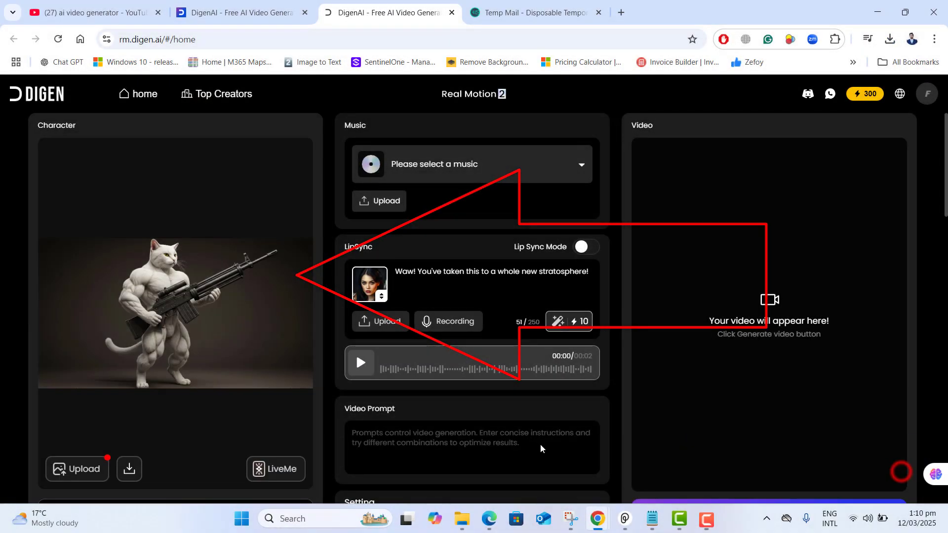
{"action": "mouse_move", "coordinate": [212, 464]}
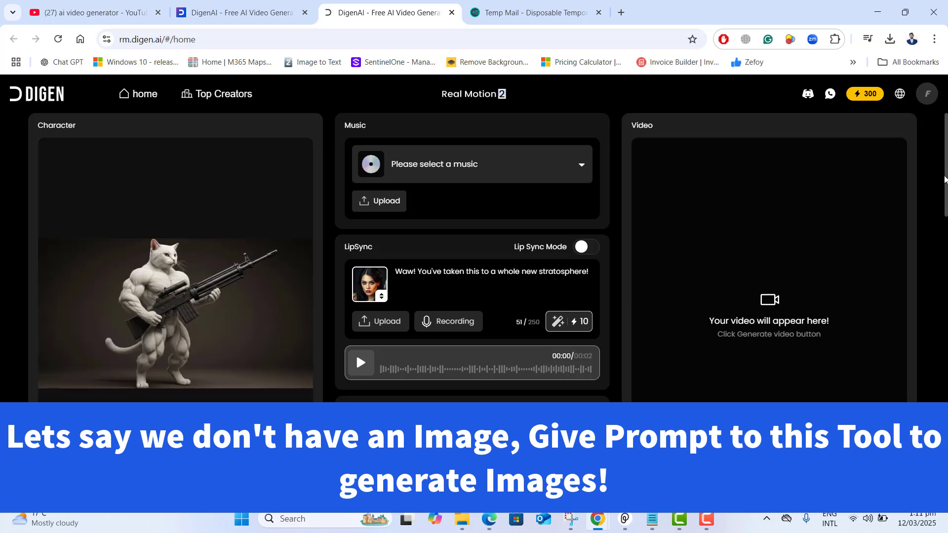
Expand the 'Please select a music' dropdown to list the background tracks
{"action": "scroll", "scroll_direction": "down", "scroll_amount": 3}
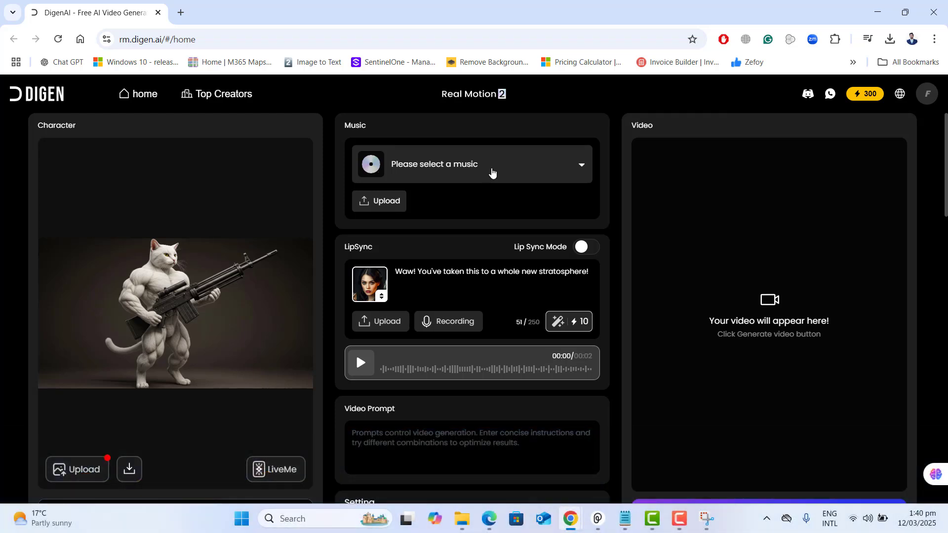
{"action": "left_click", "coordinate": [472, 164]}
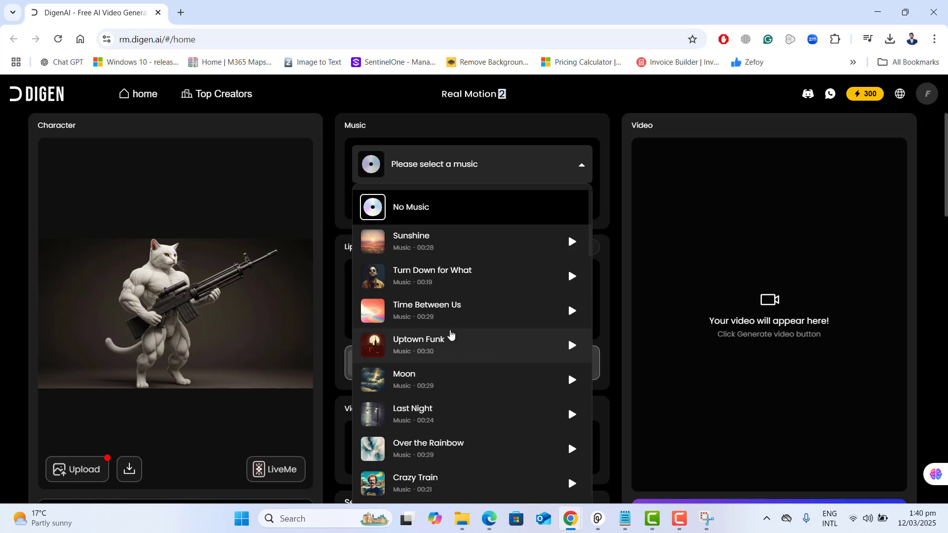
{"action": "mouse_move", "coordinate": [527, 379]}
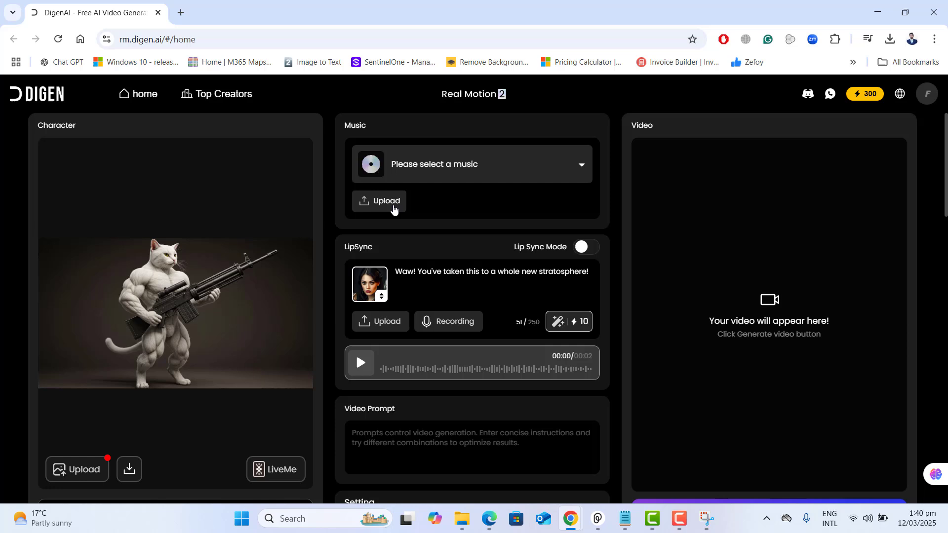
{"action": "left_click", "coordinate": [379, 200]}
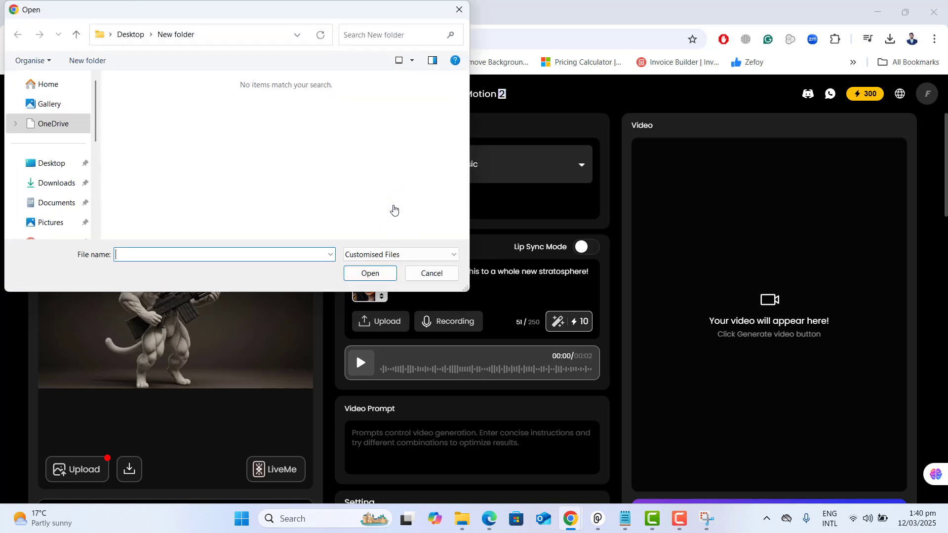
{"action": "mouse_move", "coordinate": [432, 274]}
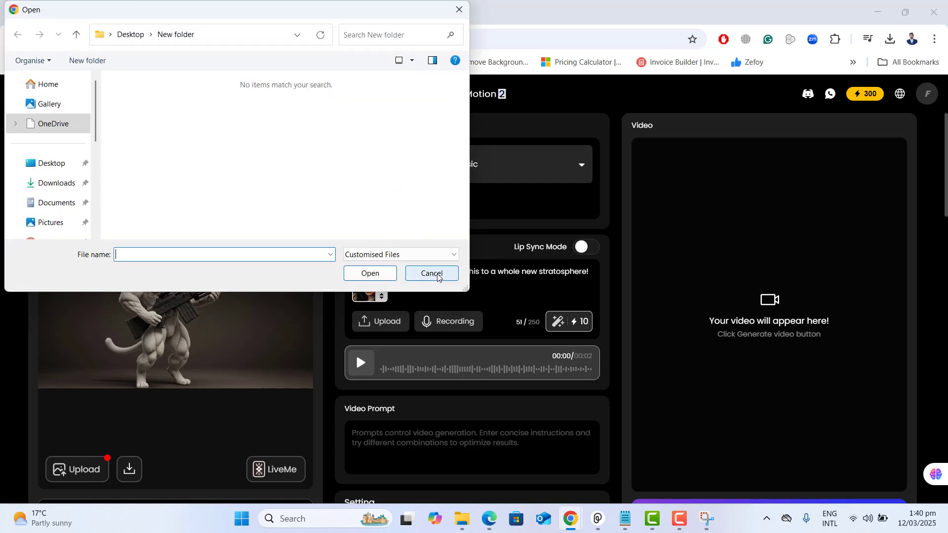
{"action": "mouse_move", "coordinate": [387, 209]}
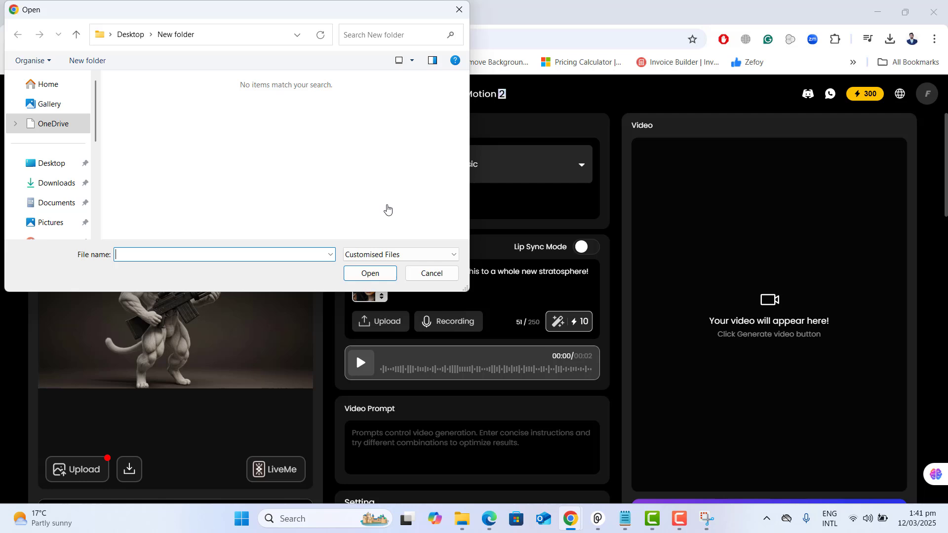
{"action": "left_click", "coordinate": [432, 274]}
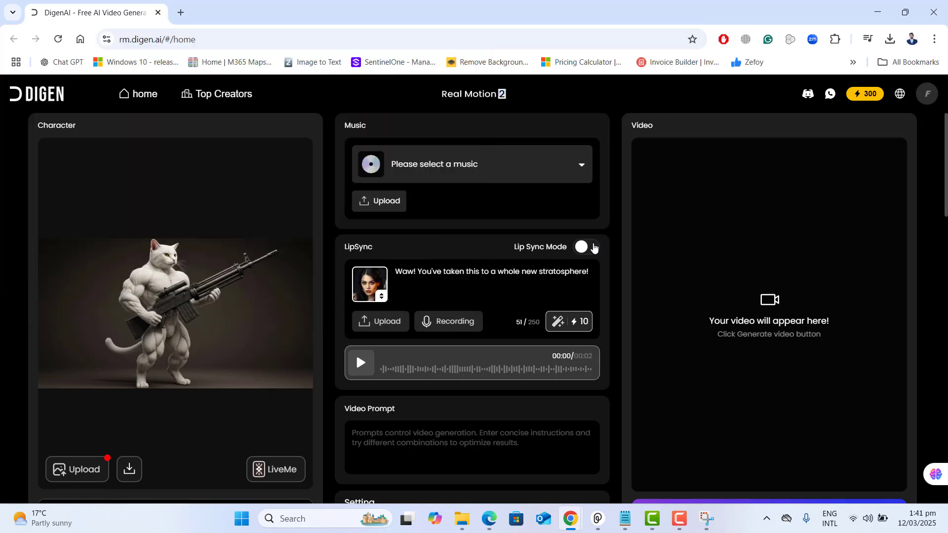
{"action": "left_click", "coordinate": [587, 247]}
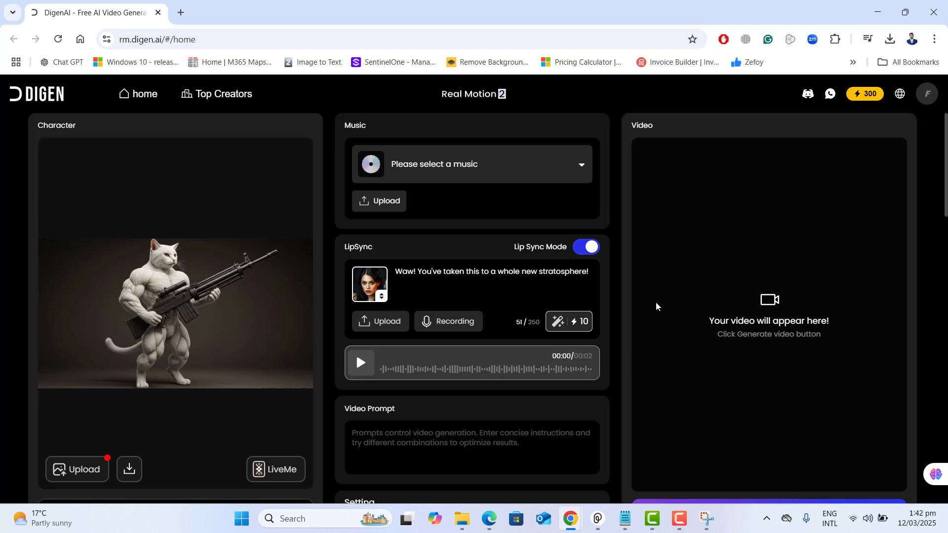
{"action": "mouse_move", "coordinate": [683, 284]}
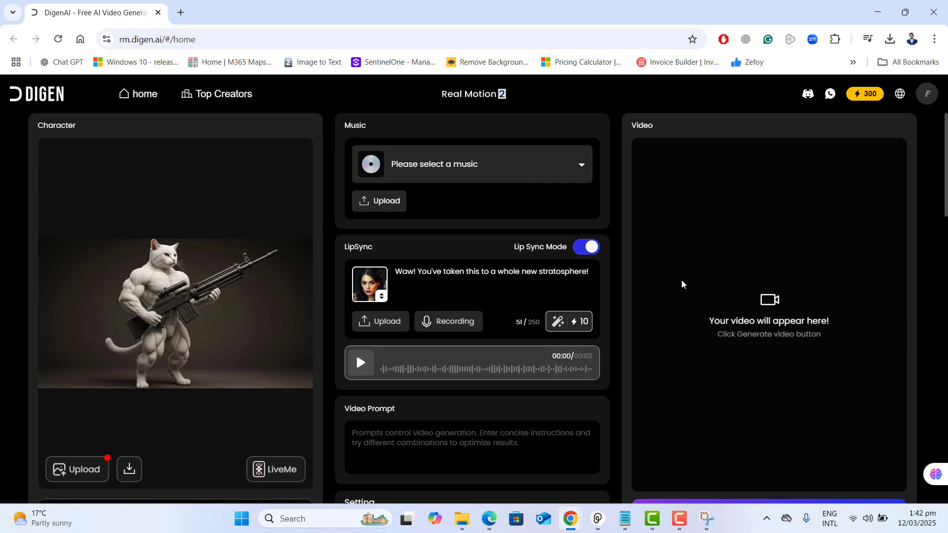
{"action": "scroll", "scroll_direction": "down", "scroll_amount": 3}
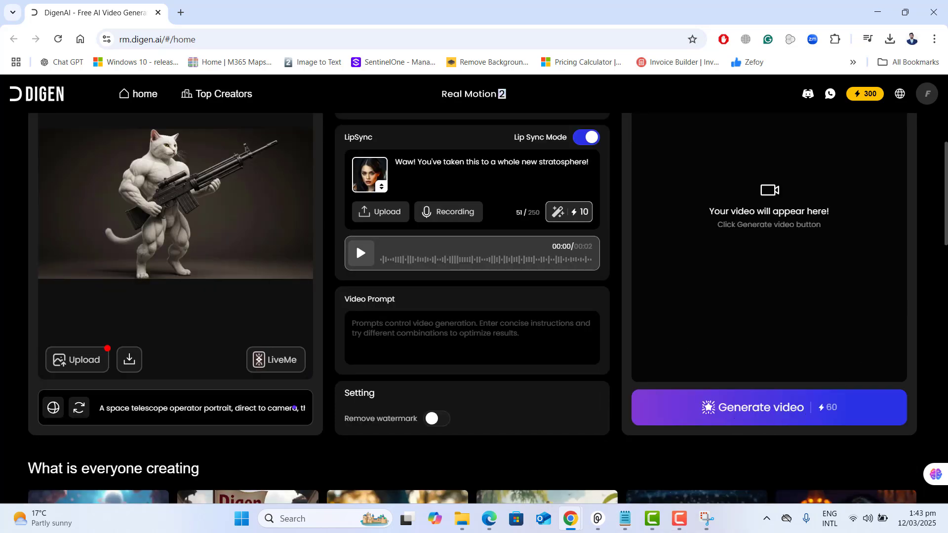
{"action": "scroll", "scroll_direction": "up", "scroll_amount": 3}
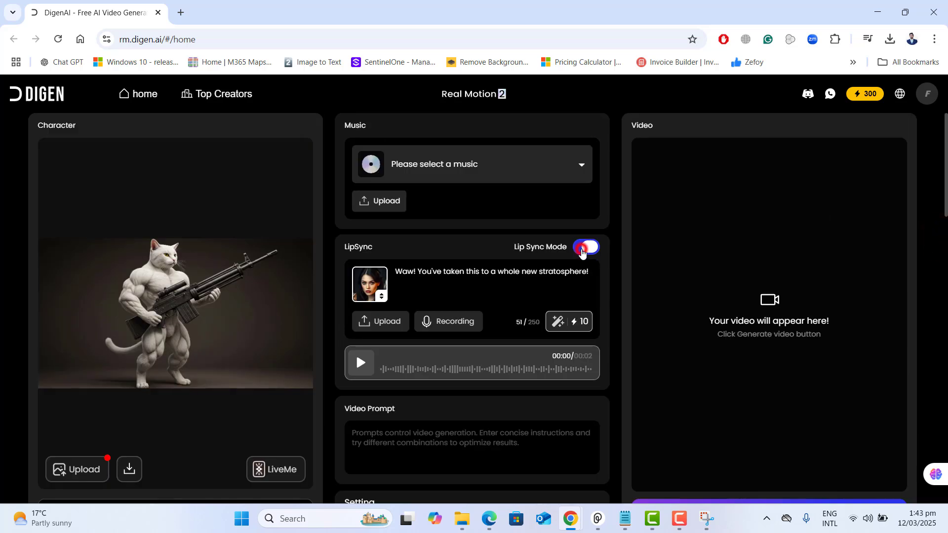
{"action": "left_click", "coordinate": [584, 247]}
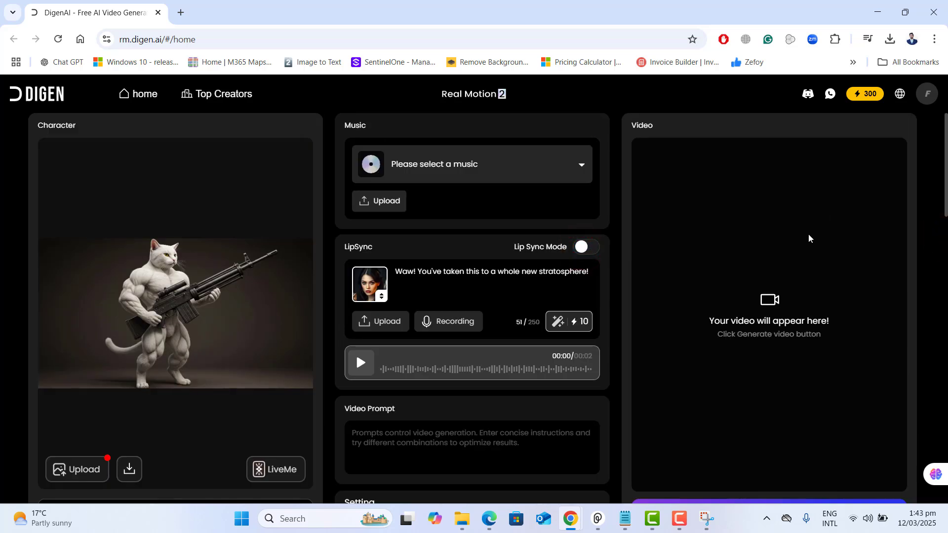
{"action": "mouse_move", "coordinate": [934, 204]}
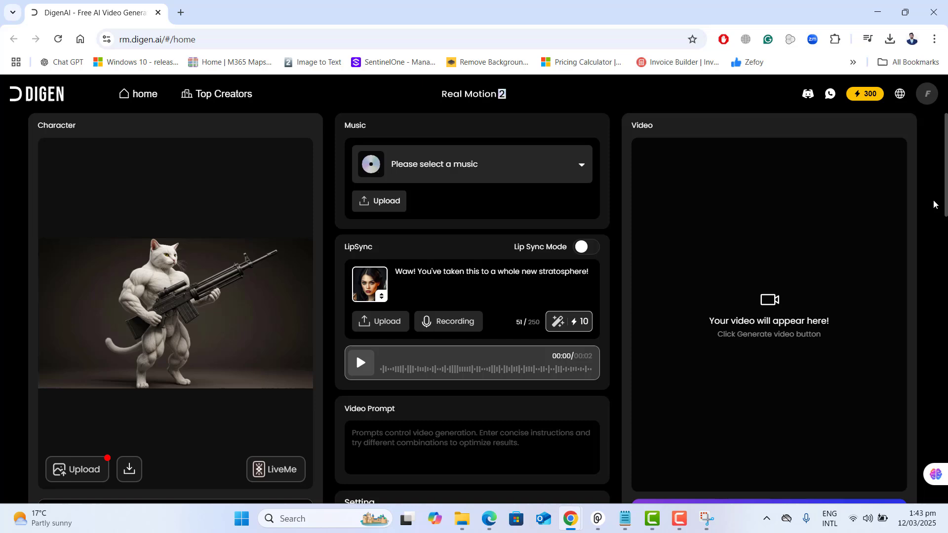
{"action": "scroll", "scroll_direction": "down", "scroll_amount": 3}
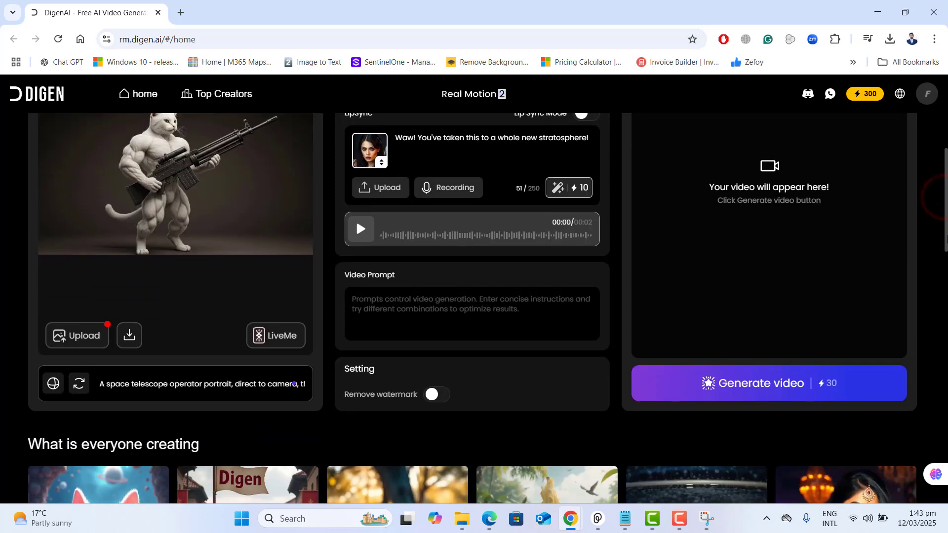
{"action": "mouse_move", "coordinate": [812, 391]}
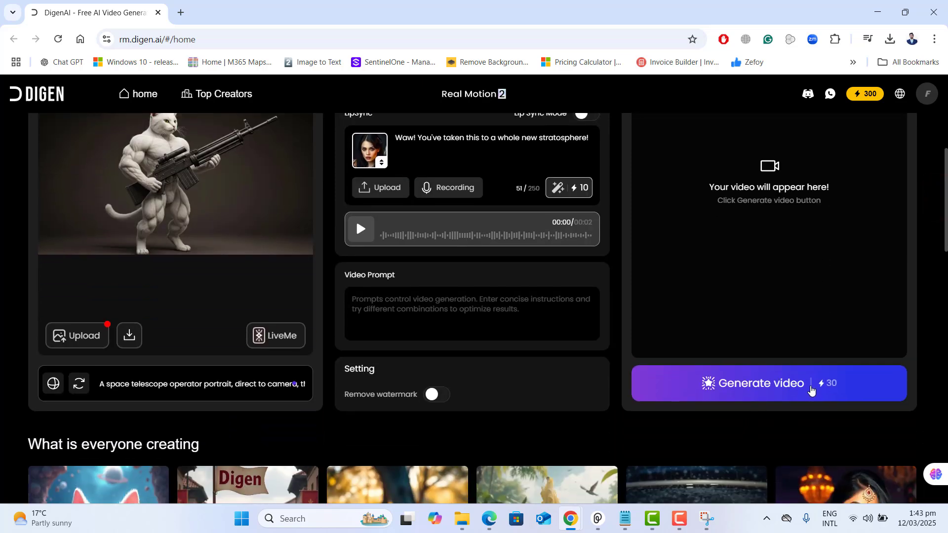
{"action": "scroll", "scroll_direction": "up", "scroll_amount": 3}
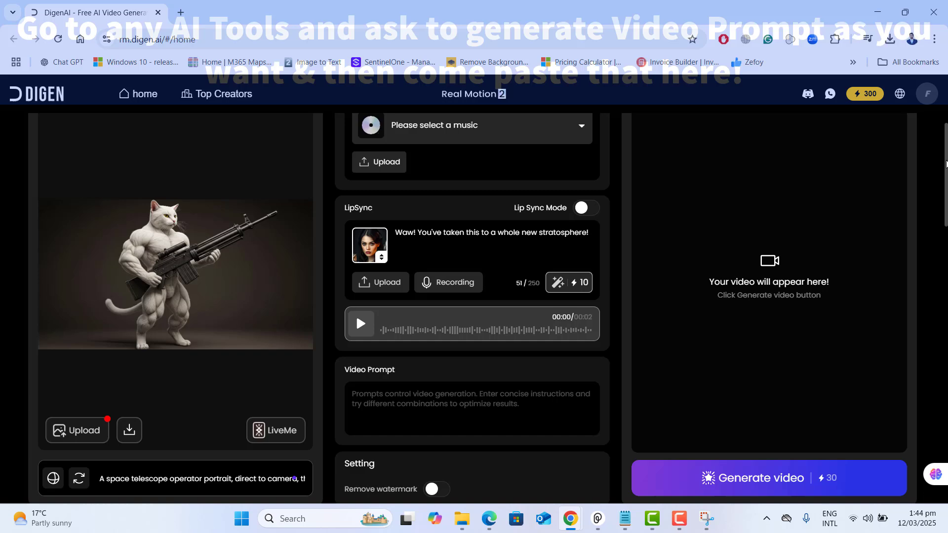
Paste the muscular cat with large gun prompt into Video Prompt and generate the video
{"action": "scroll", "scroll_direction": "down", "scroll_amount": 3}
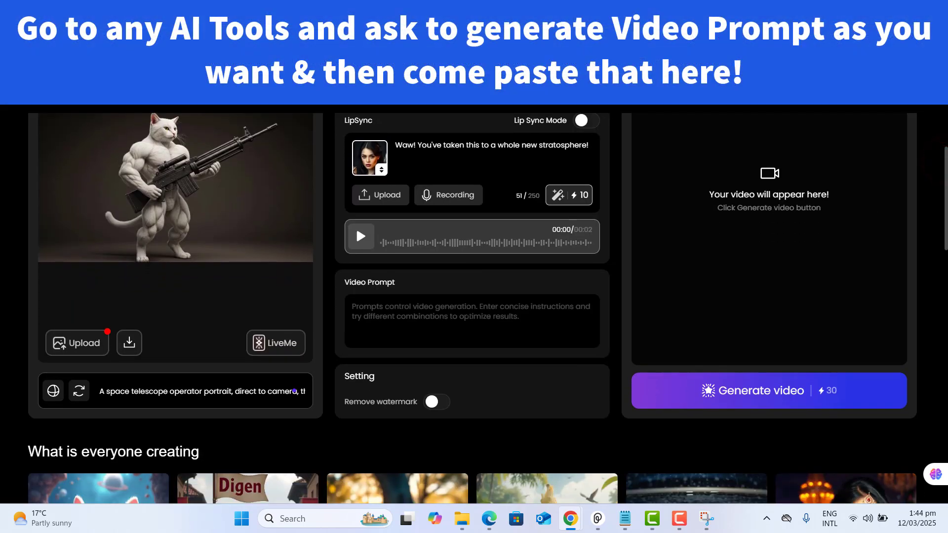
{"action": "left_click", "coordinate": [433, 314]}
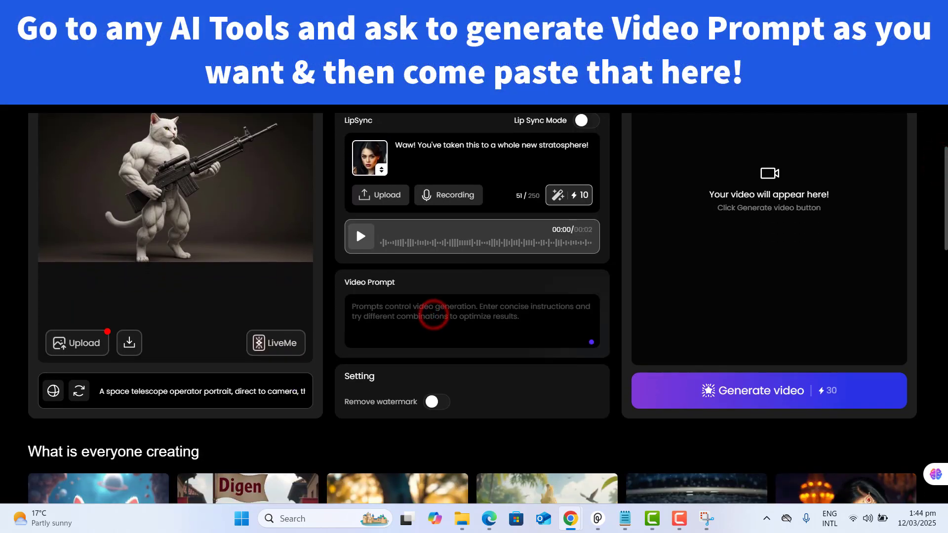
{"action": "left_click", "coordinate": [472, 320]}
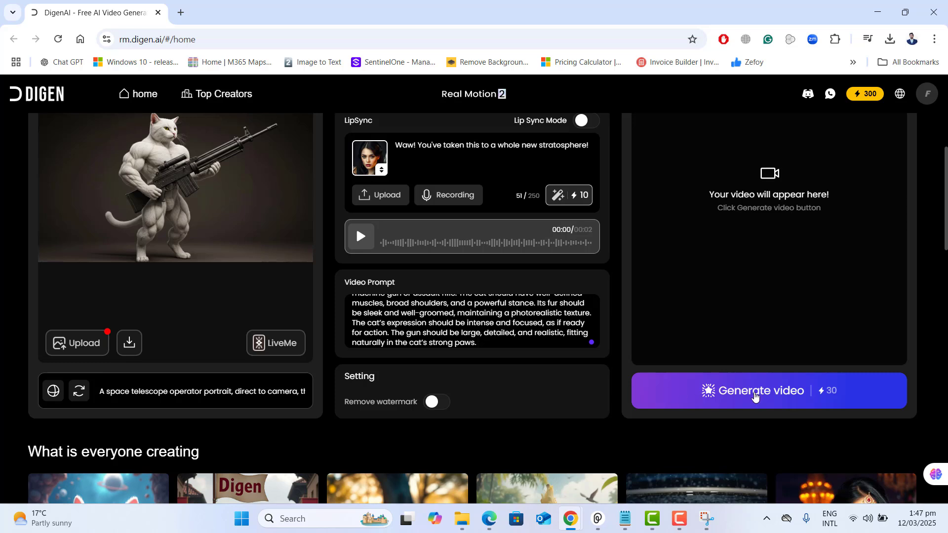
{"action": "mouse_move", "coordinate": [769, 379]}
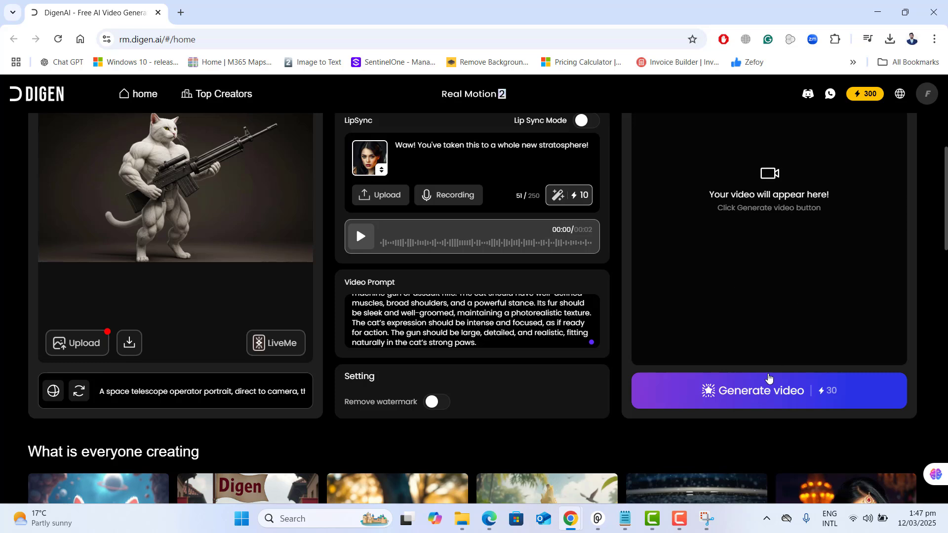
{"action": "mouse_move", "coordinate": [769, 386]}
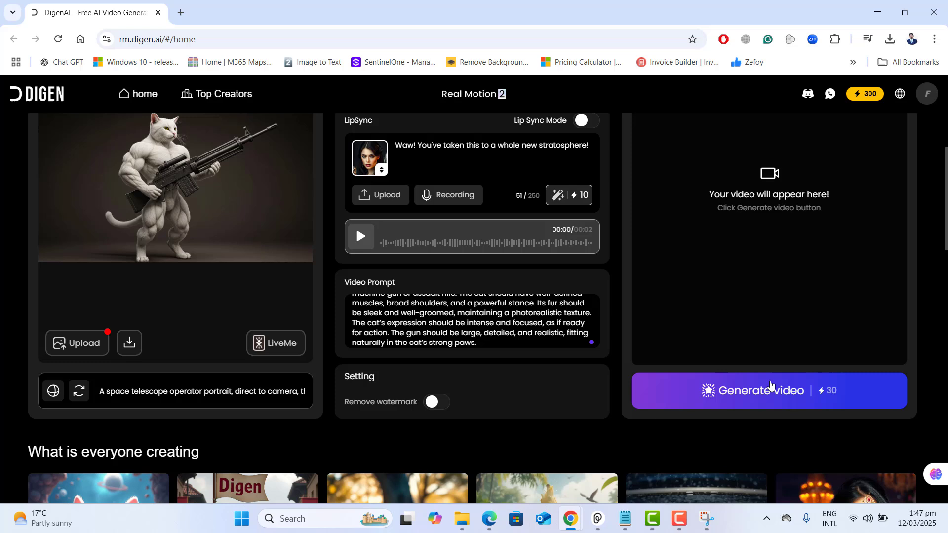
{"action": "left_click", "coordinate": [768, 390]}
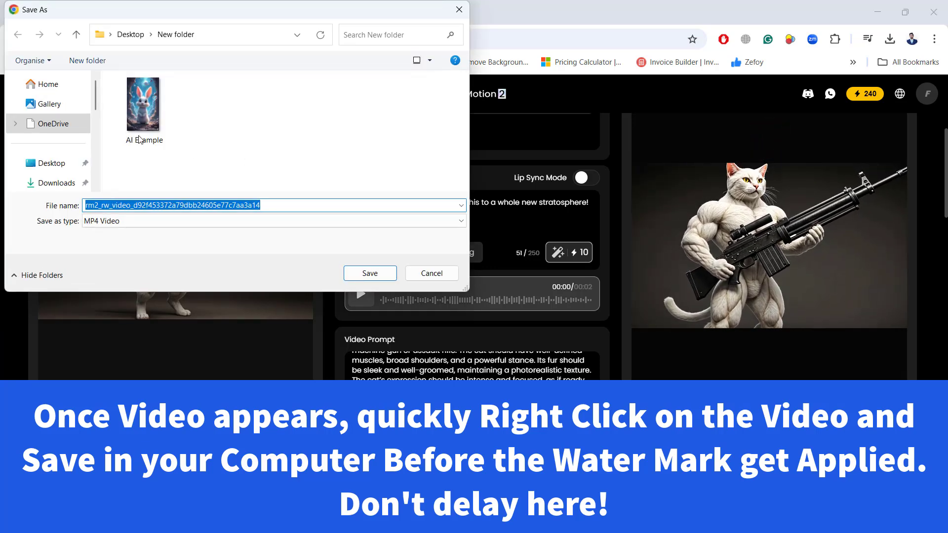
Save the generated cat MP4 into Desktop > New folder before the watermark appears
{"action": "left_click", "coordinate": [369, 273]}
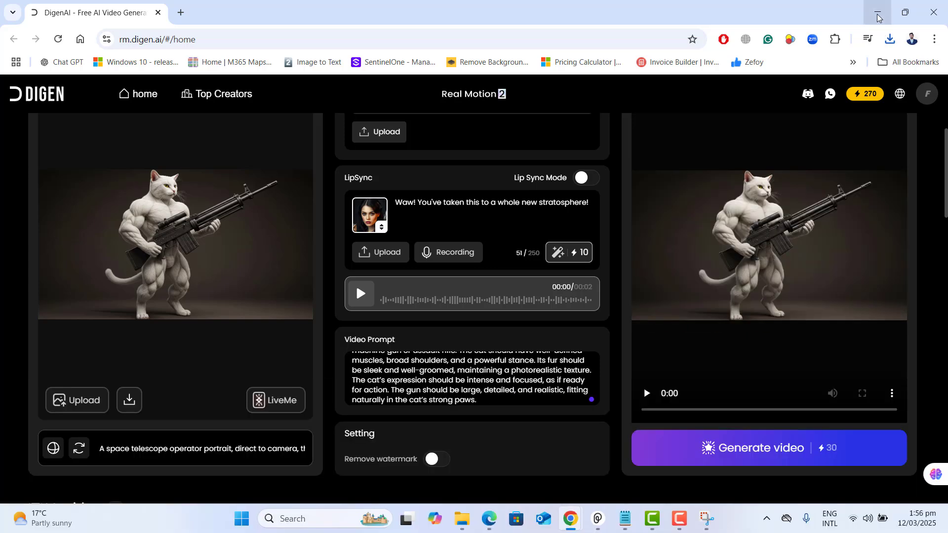
{"action": "left_click", "coordinate": [645, 393]}
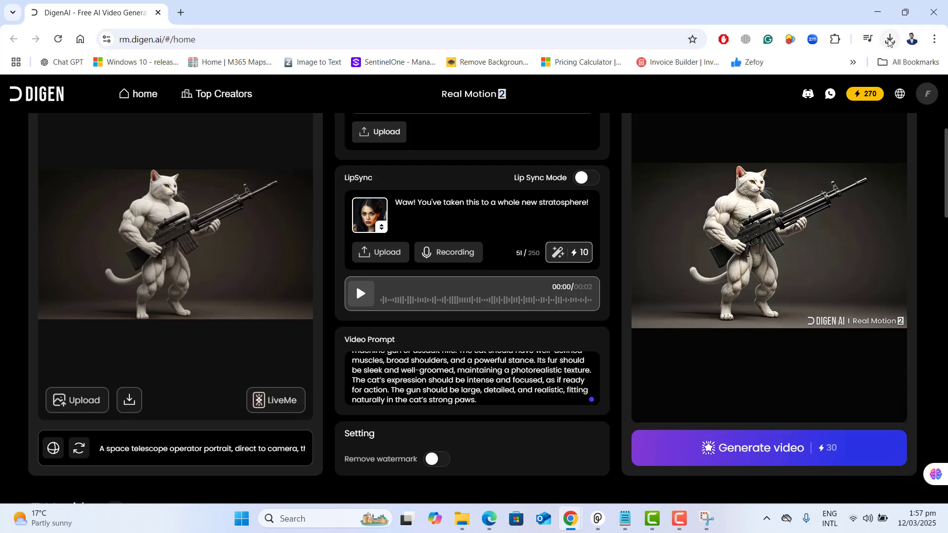
Play the saved rm2_rw_video MP4 from New folder in an enlarged Media Player window
{"action": "left_click", "coordinate": [462, 518]}
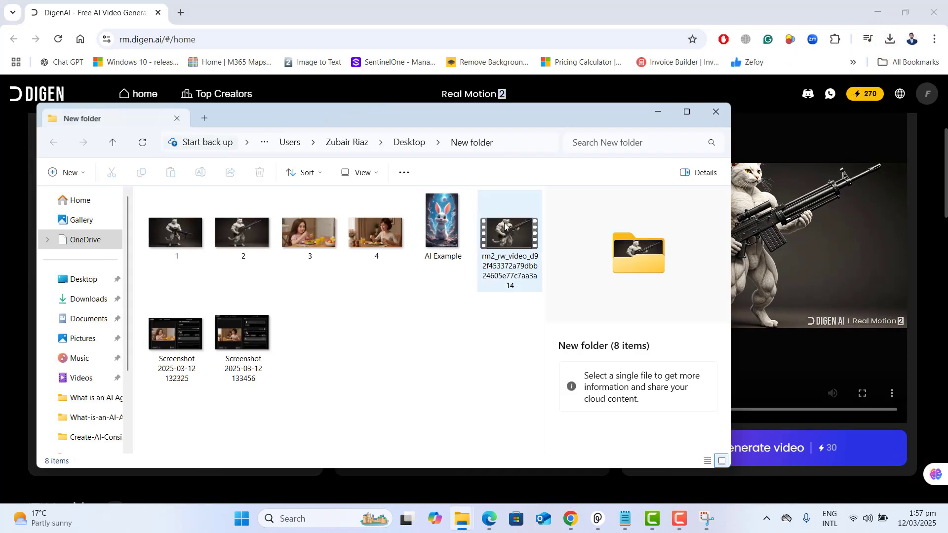
{"action": "left_click", "coordinate": [510, 231]}
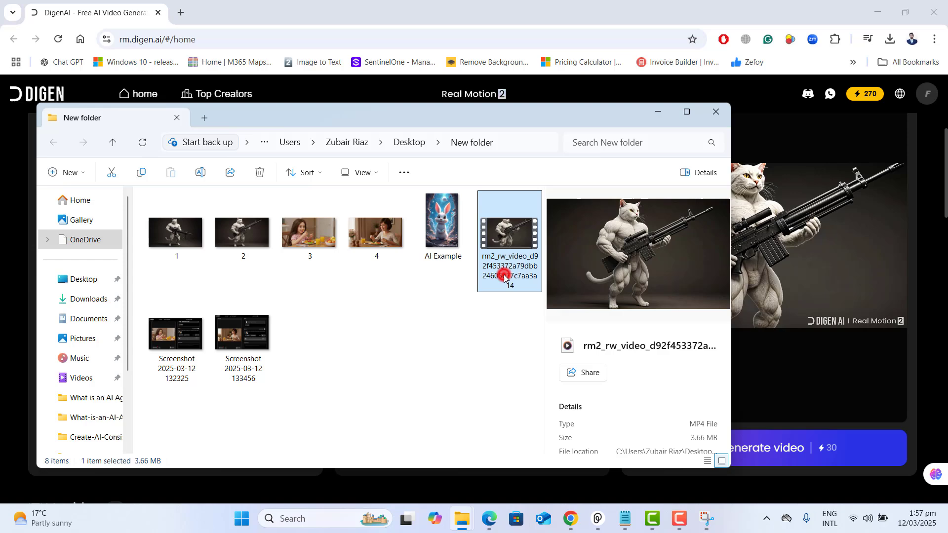
{"action": "double_click", "coordinate": [510, 232]}
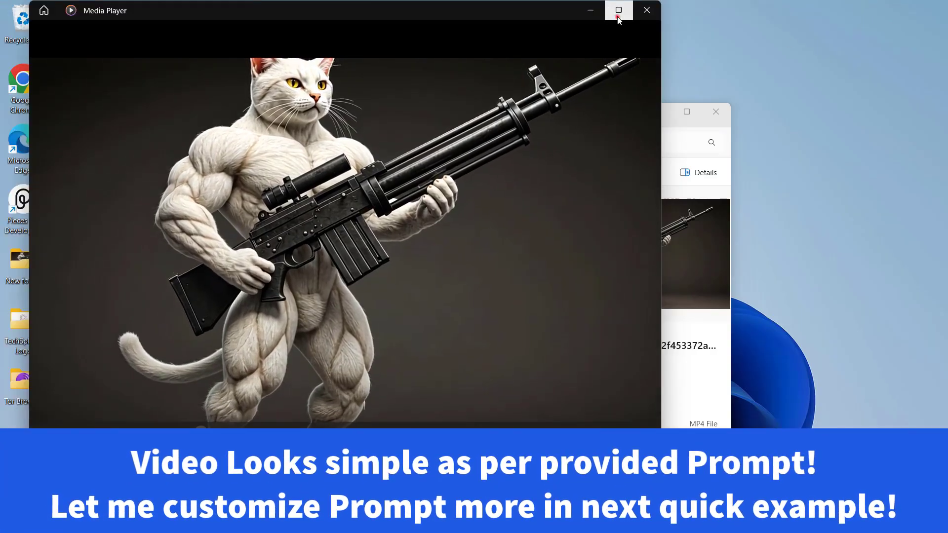
{"action": "left_click", "coordinate": [618, 10]}
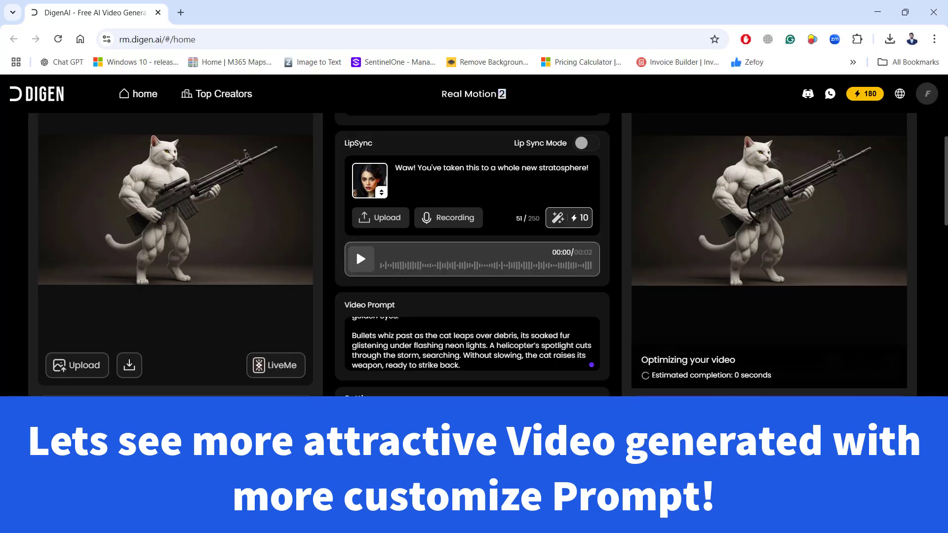
Bring up save options on the generated storm-and-bullets cat video while it optimizes
{"action": "right_click", "coordinate": [768, 217]}
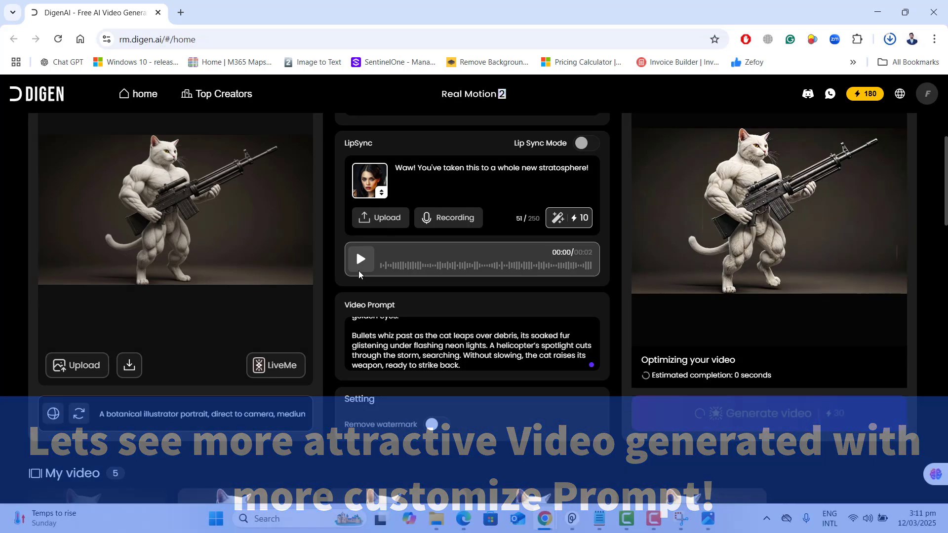
{"action": "left_click", "coordinate": [889, 39]}
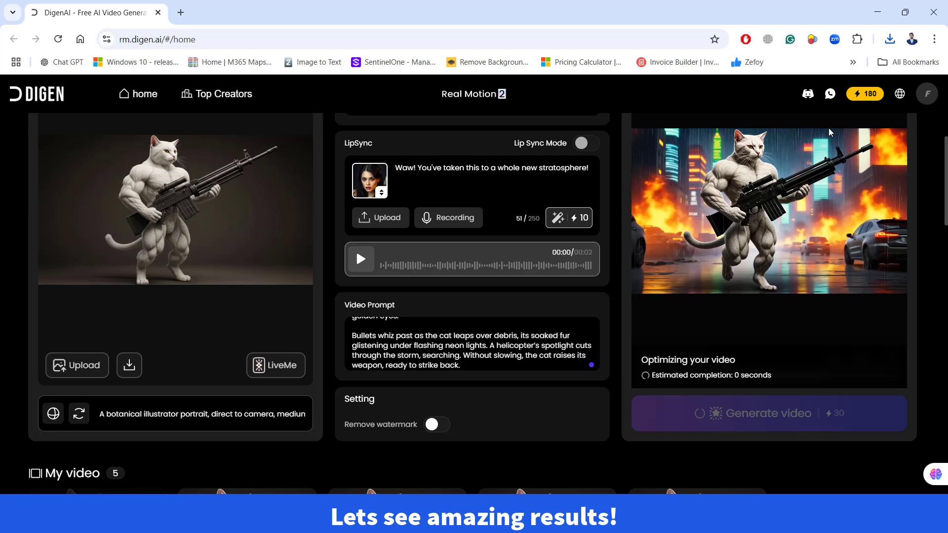
Play the newly downloaded rm2_rw_video MP4 of the rainy neon-city cat in Media Player
{"action": "left_click", "coordinate": [889, 38]}
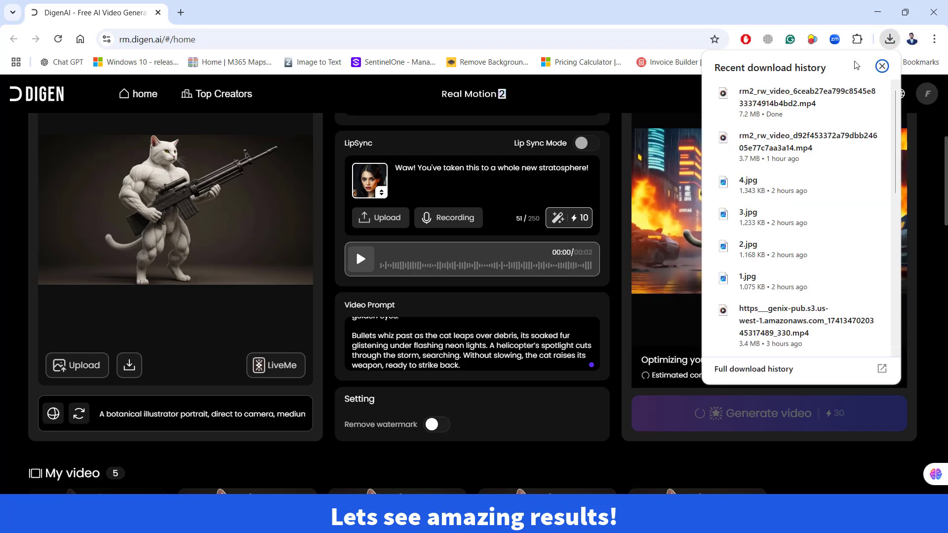
{"action": "mouse_move", "coordinate": [792, 98]}
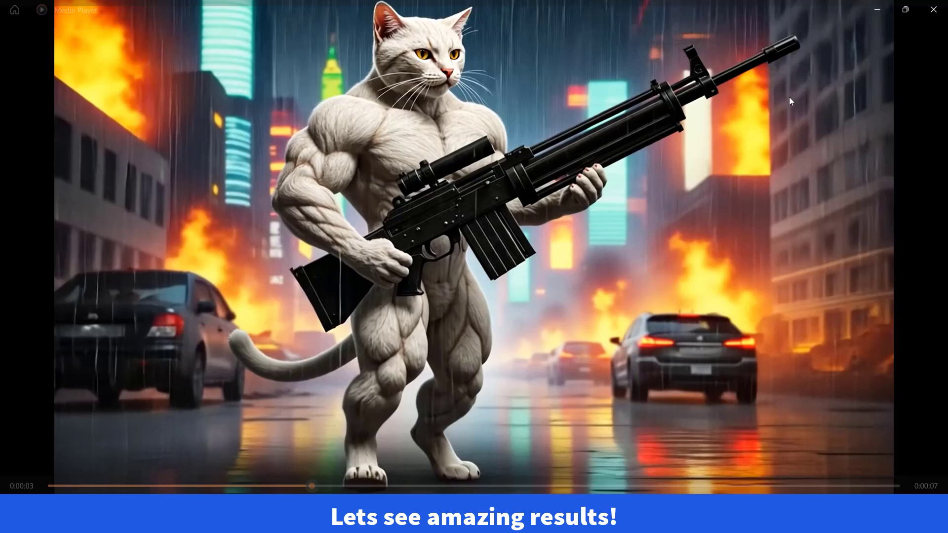
{"action": "left_click", "coordinate": [626, 518]}
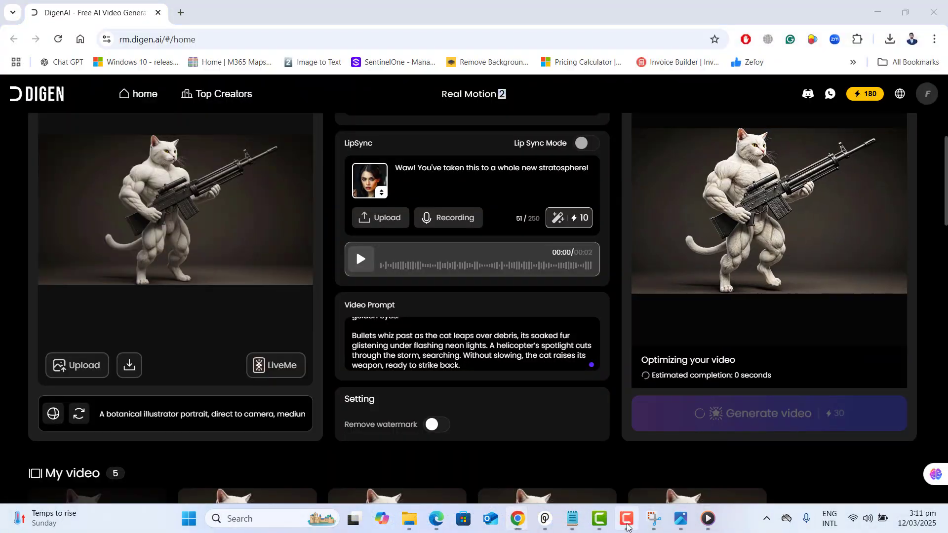
Bring up a blank Real Motion creator page in a new DigenAI tab
{"action": "left_click", "coordinate": [626, 519]}
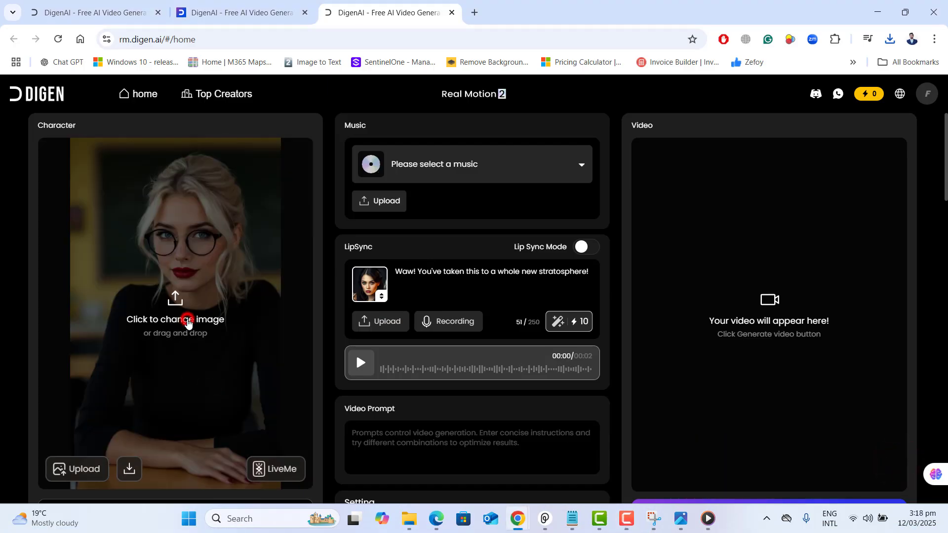
Upload the portrait rainy-street cat as the character image and choose the Moon music track
{"action": "left_click", "coordinate": [175, 319]}
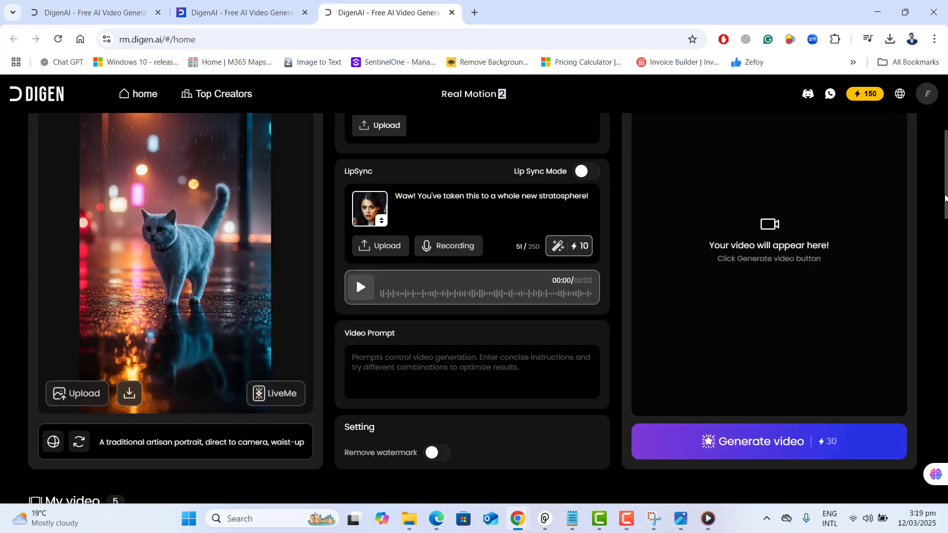
{"action": "scroll", "scroll_direction": "up", "scroll_amount": 3}
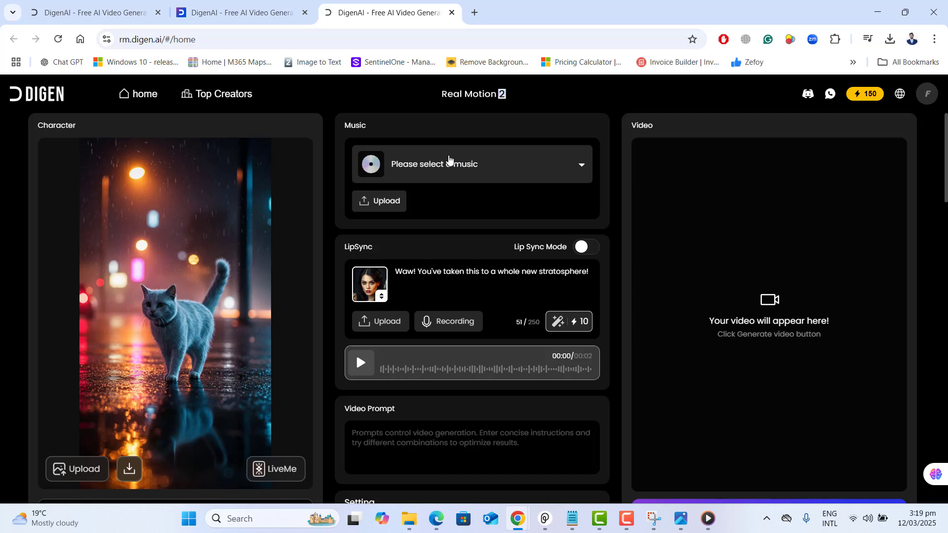
{"action": "left_click", "coordinate": [471, 164]}
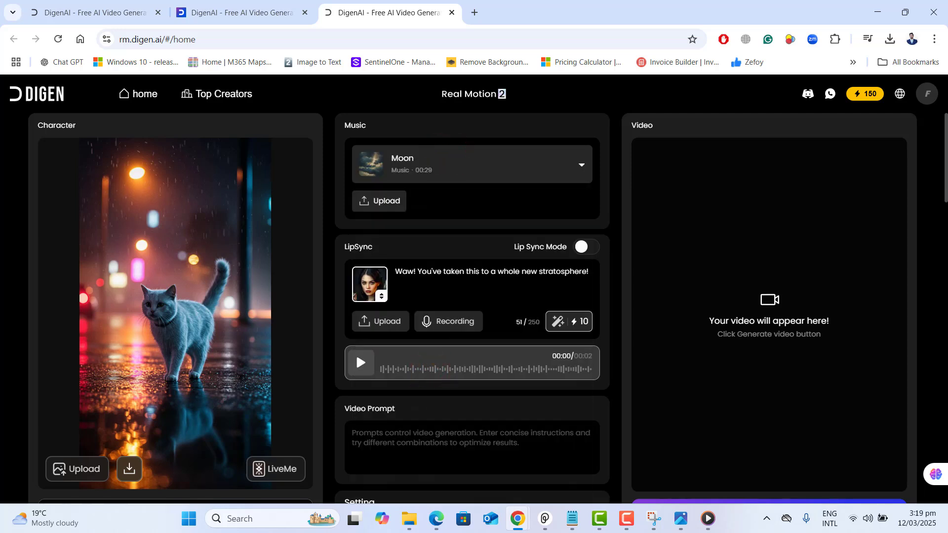
{"action": "left_click", "coordinate": [426, 434]}
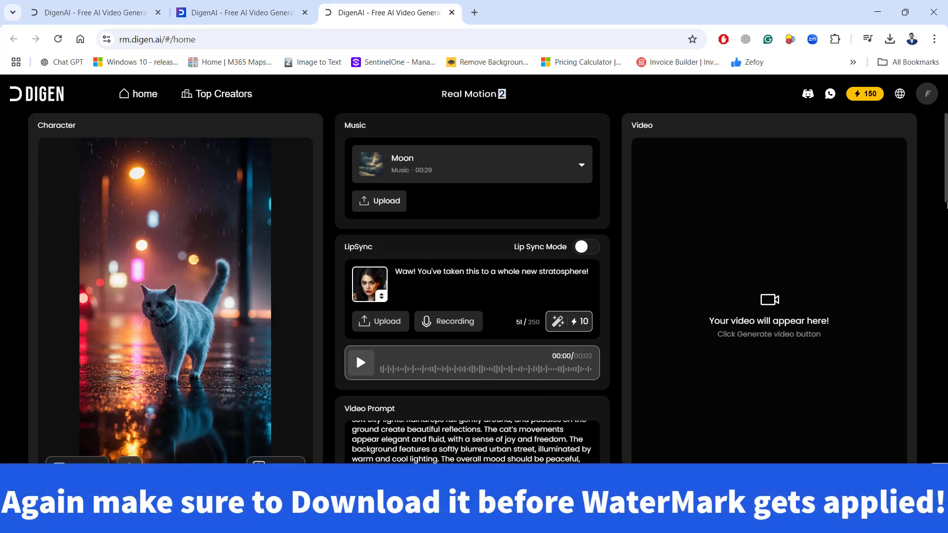
Generate the rainy-street cat video with the peaceful cinematic prompt and bring up its save options
{"action": "scroll", "scroll_direction": "down", "scroll_amount": 3}
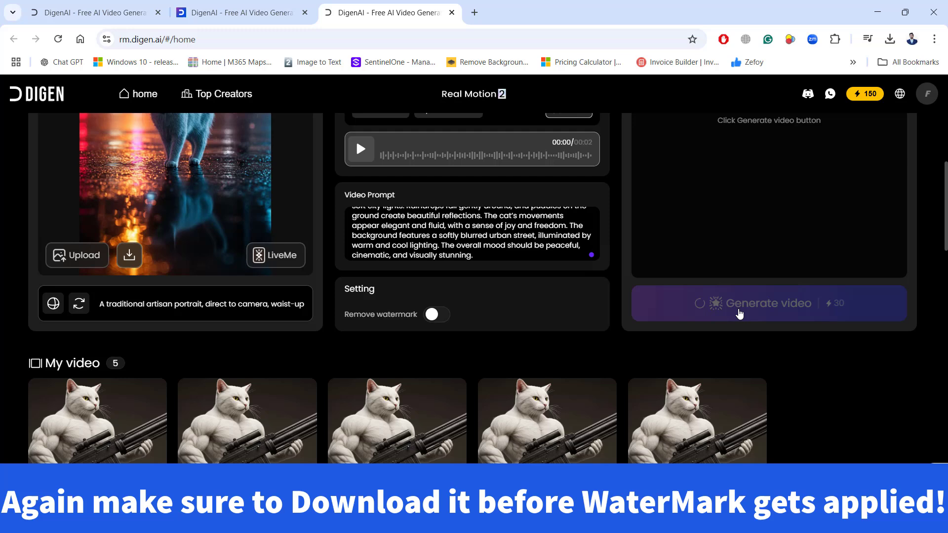
{"action": "left_click", "coordinate": [768, 303]}
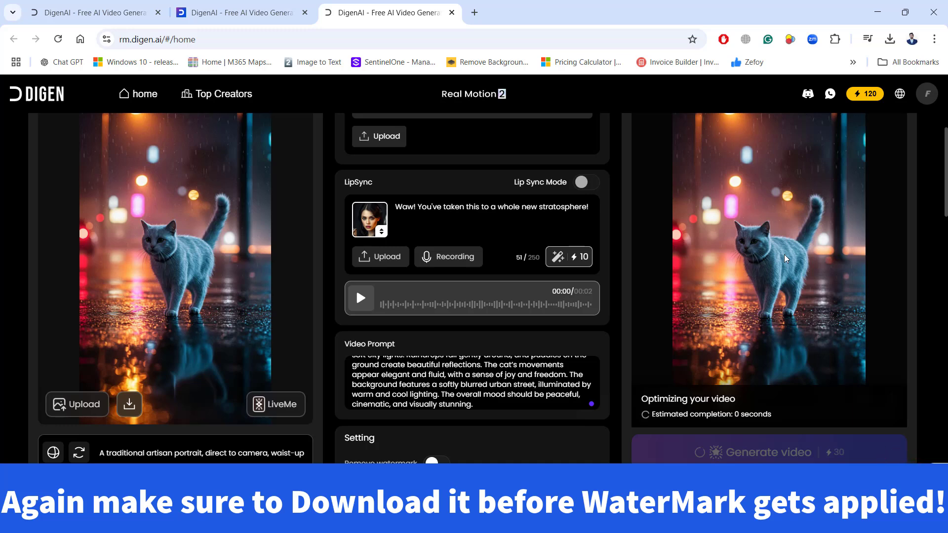
{"action": "right_click", "coordinate": [786, 259]}
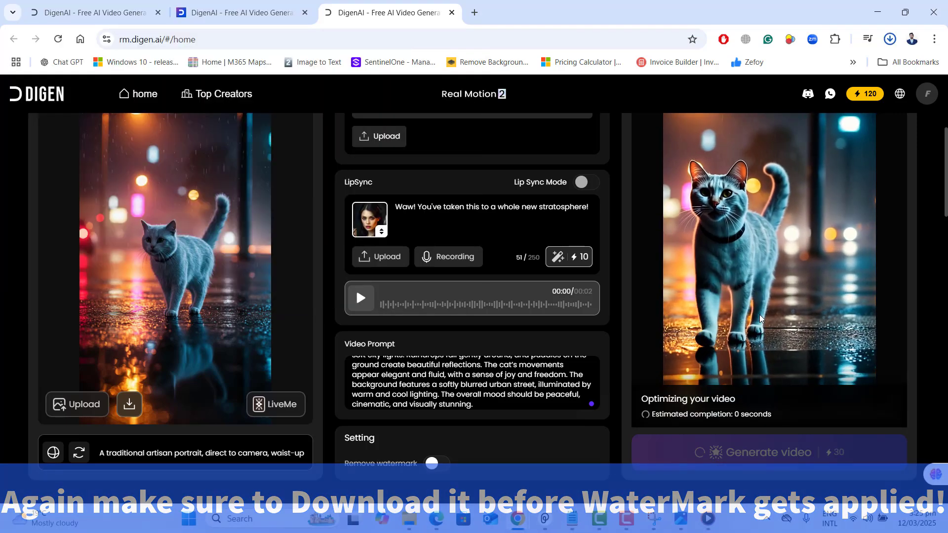
Save the 10-second rainy-street cat video to the computer before the watermark is applied
{"action": "left_click", "coordinate": [889, 38]}
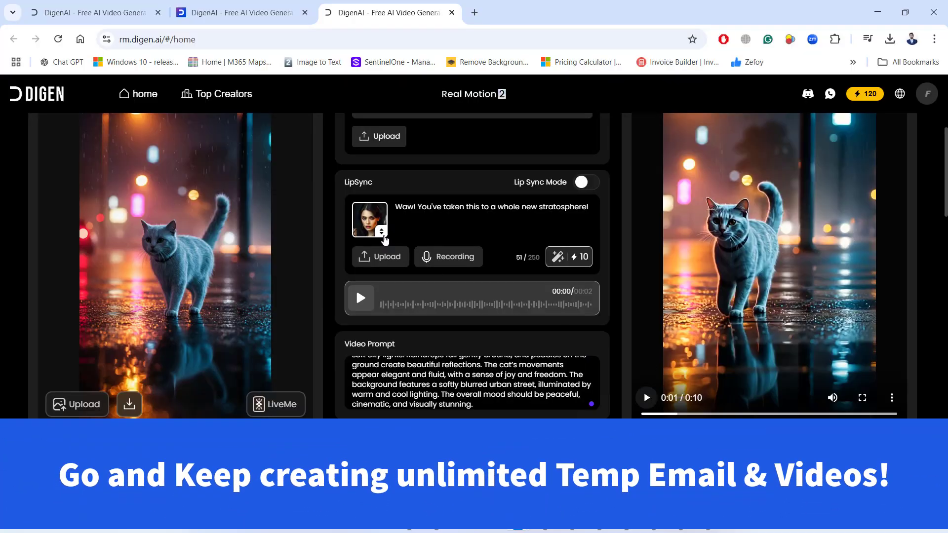
Reopen the Temp Mail disposable email site from the tempmail Google search results
{"action": "left_click", "coordinate": [242, 12]}
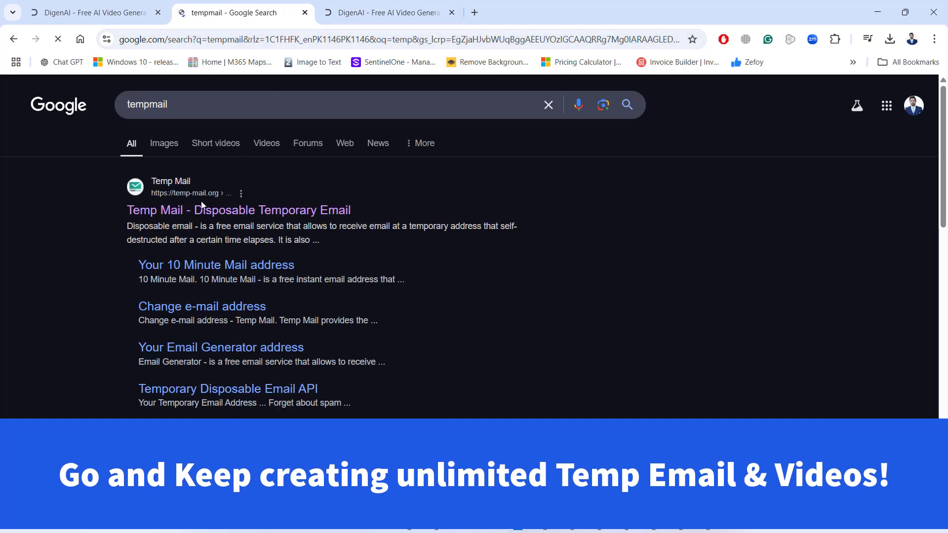
{"action": "left_click", "coordinate": [238, 209]}
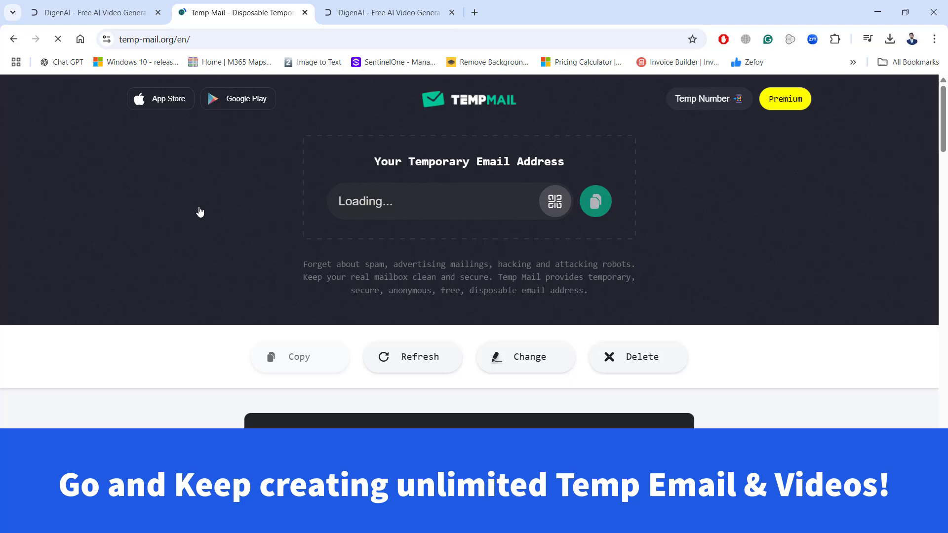